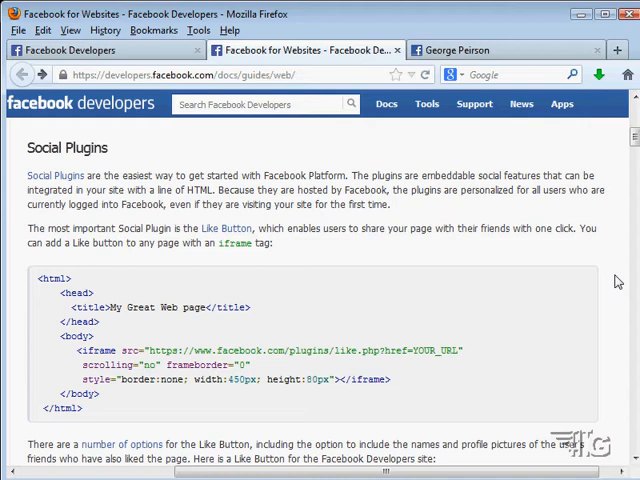
mouse_move(258, 344)
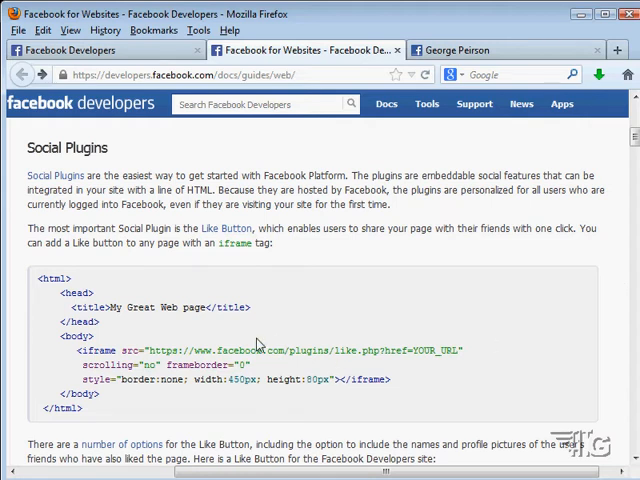
Select the Like button iframe code lines, then scroll to the activity and recommendations plugins.
left_click_drag(78, 352, 254, 364)
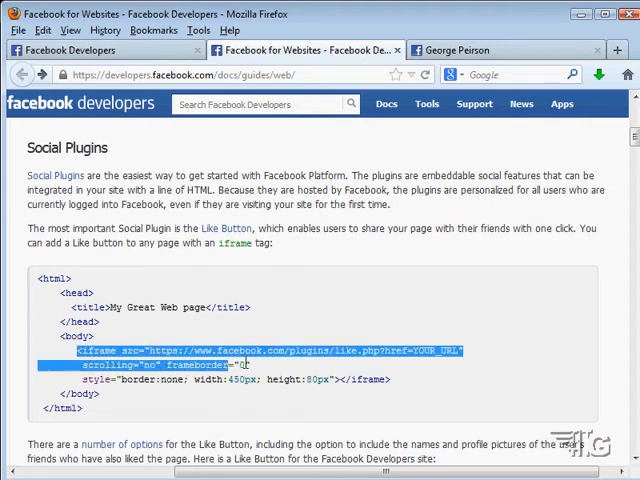
left_click_drag(244, 364, 400, 380)
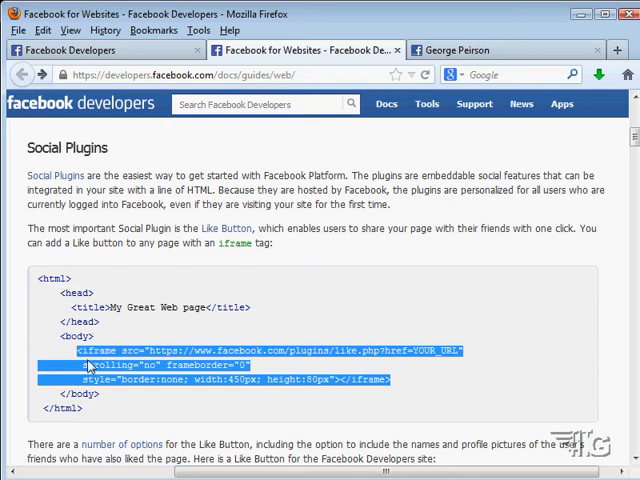
mouse_move(314, 368)
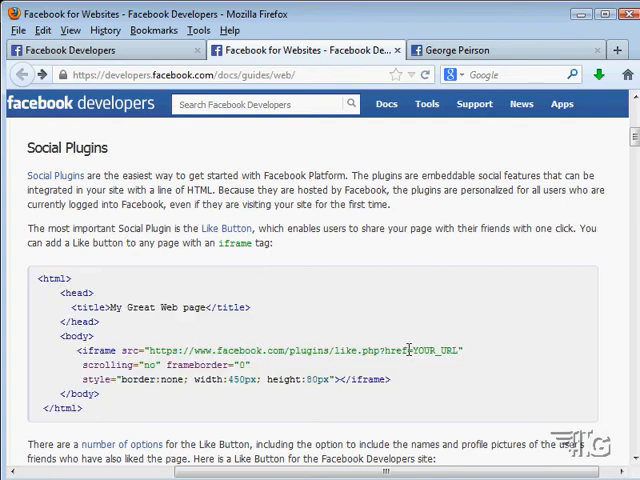
mouse_move(352, 338)
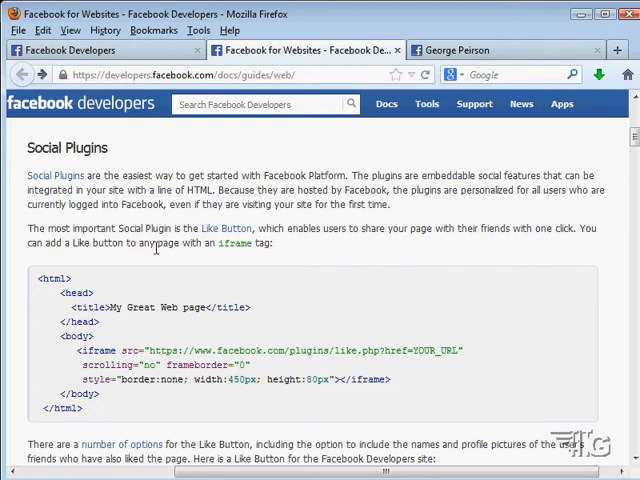
mouse_move(488, 332)
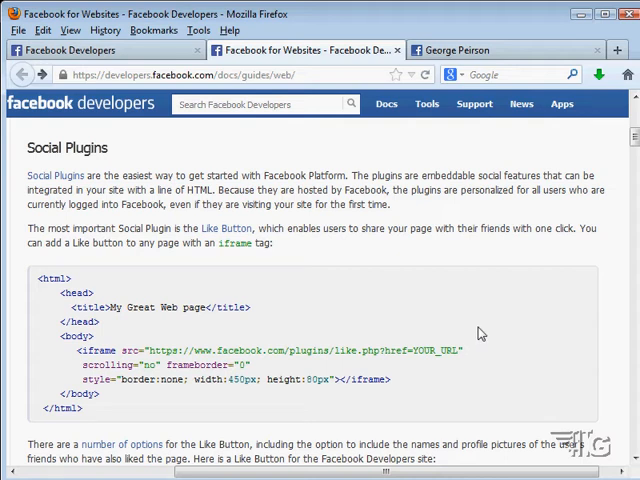
scroll("down", 3)
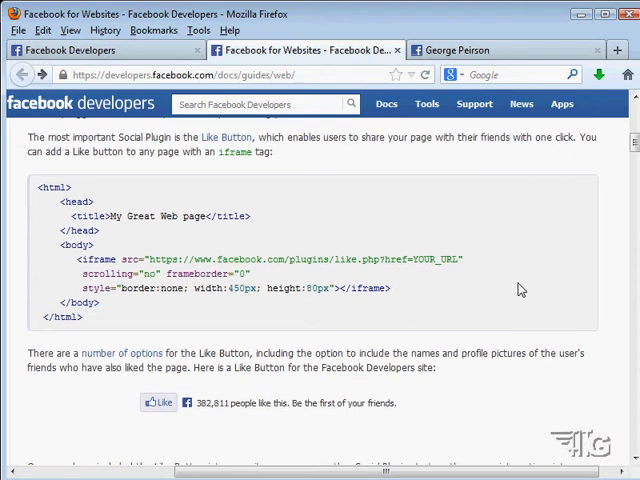
mouse_move(292, 432)
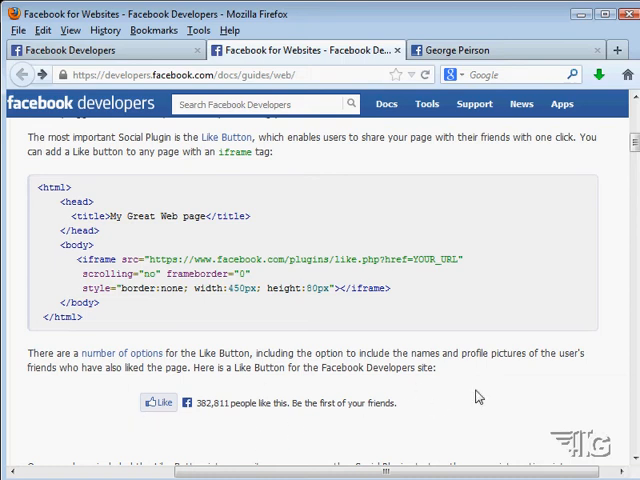
mouse_move(156, 402)
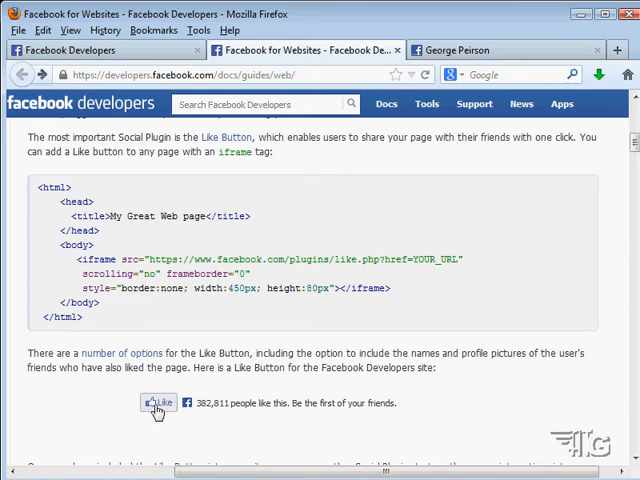
scroll("down", 3)
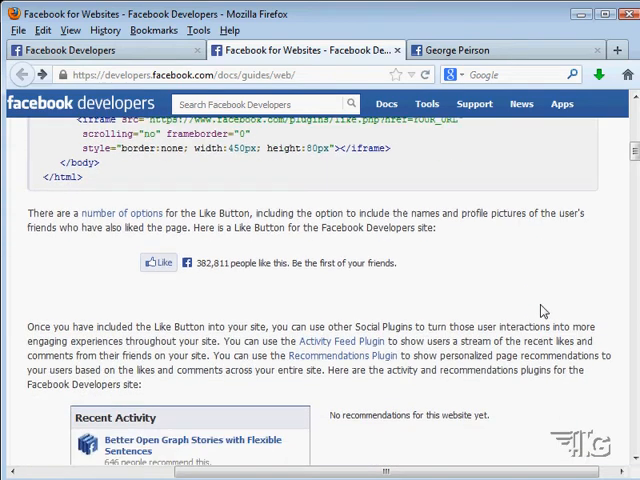
scroll("down", 3)
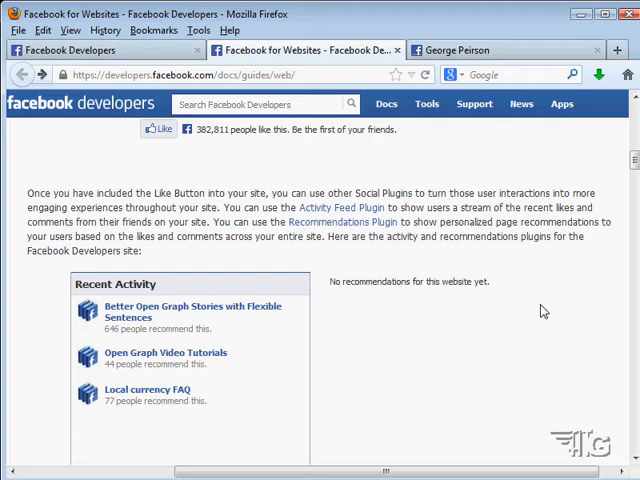
mouse_move(538, 280)
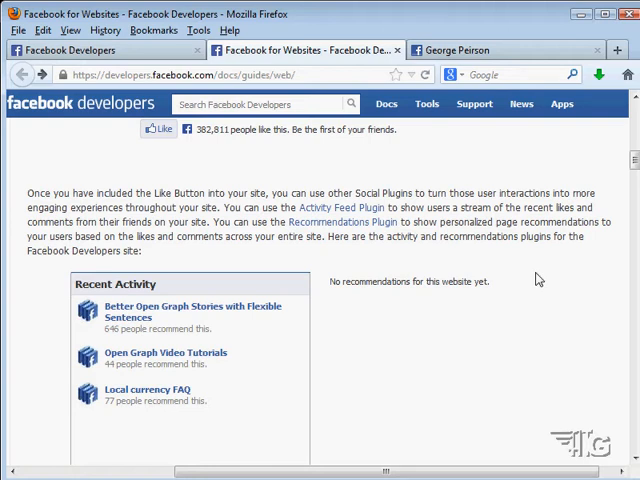
scroll("down", 3)
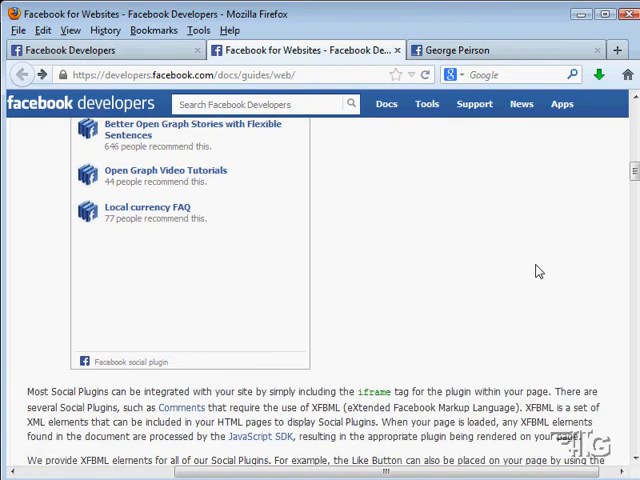
Scroll through the XFBML Like button code sample down to the configurator's URL to Like field.
scroll("down", 3)
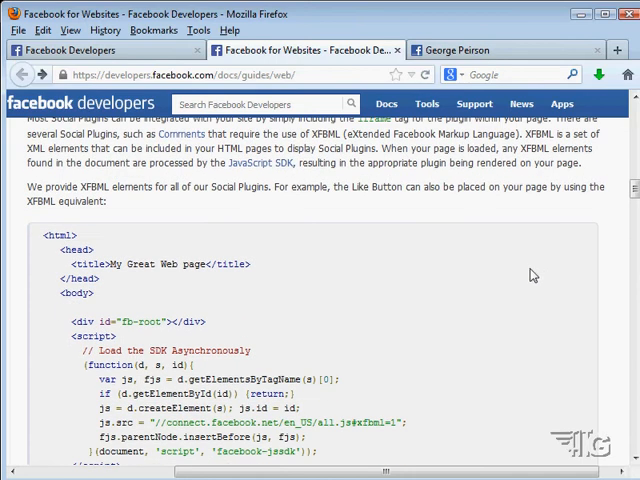
scroll("up", 3)
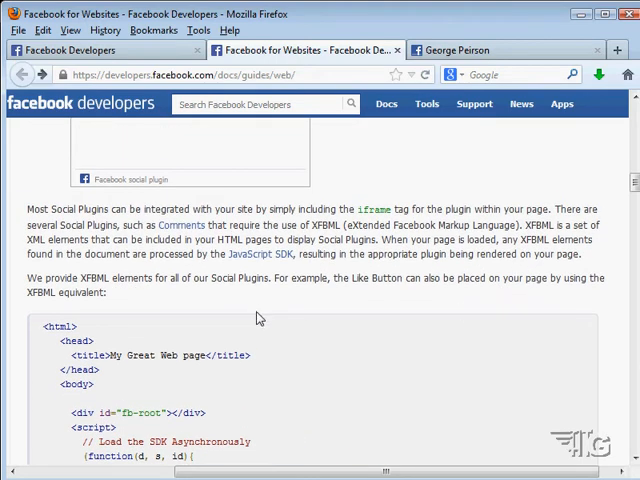
mouse_move(326, 236)
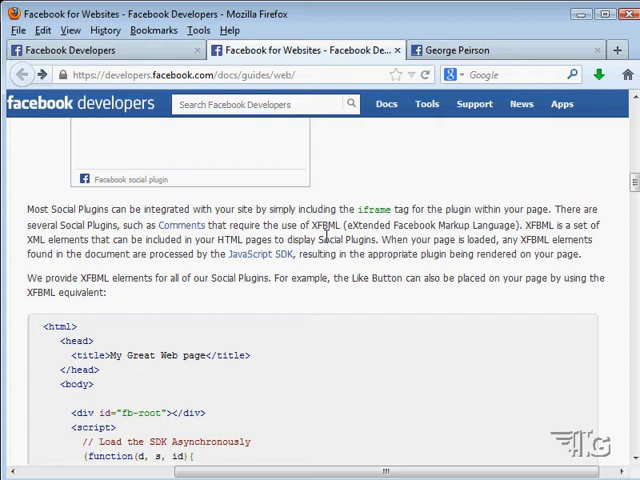
mouse_move(436, 236)
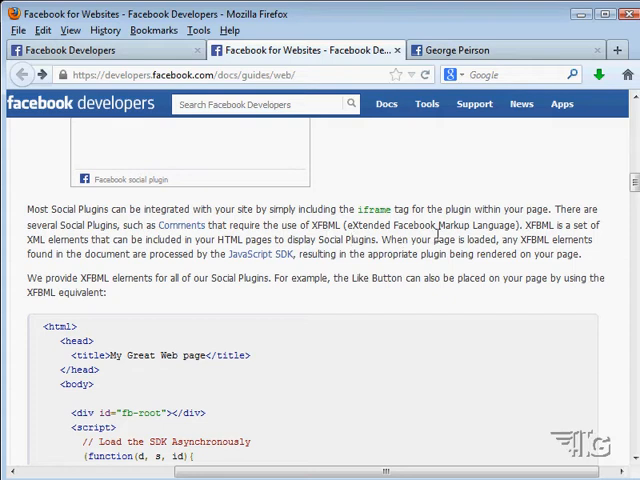
mouse_move(416, 194)
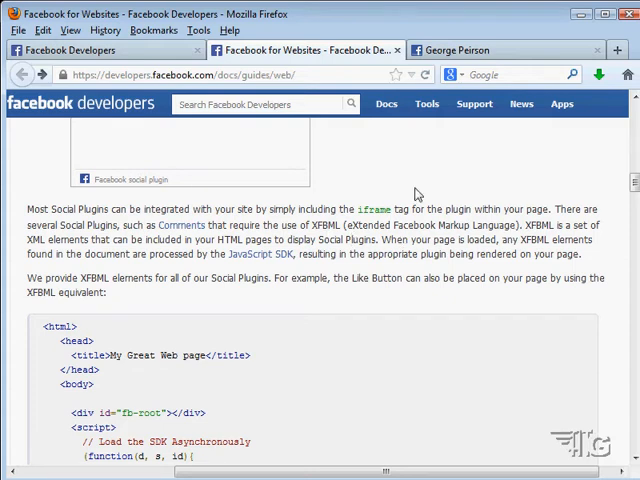
mouse_move(624, 224)
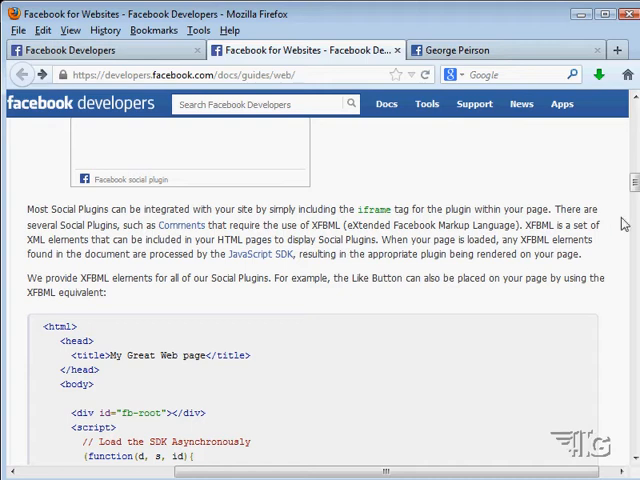
scroll("down", 3)
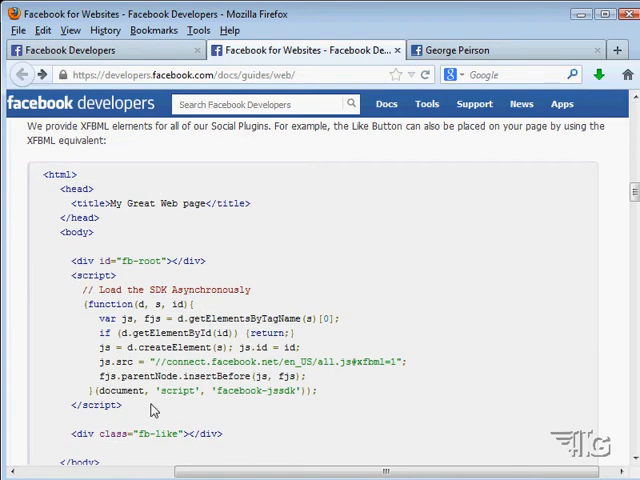
mouse_move(568, 280)
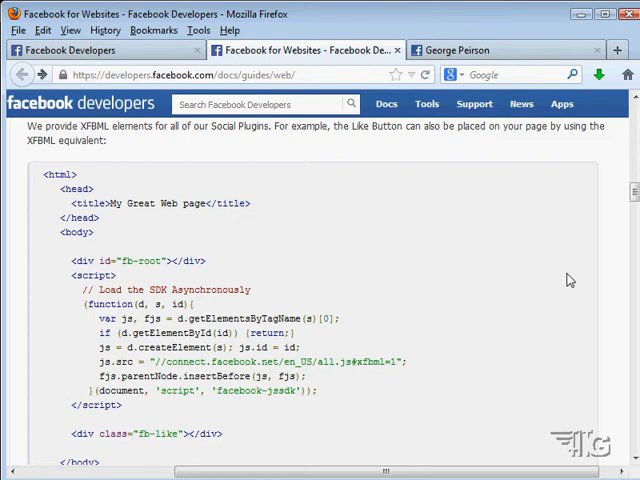
scroll("down", 3)
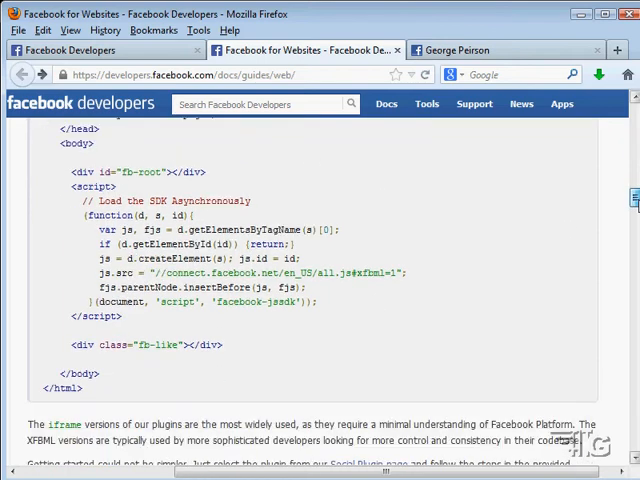
scroll("down", 3)
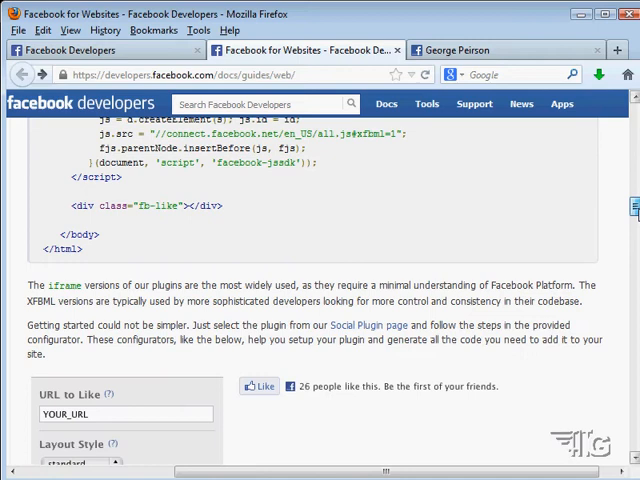
scroll("down", 3)
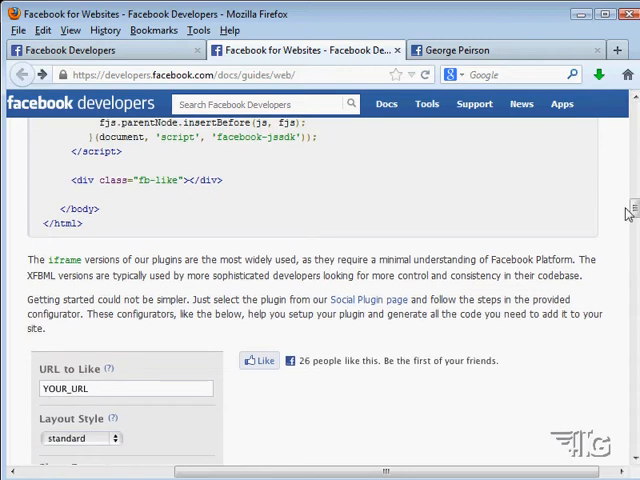
scroll("down", 3)
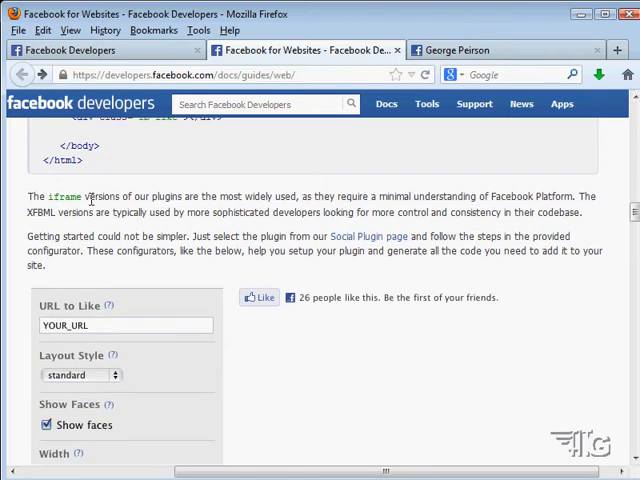
mouse_move(368, 236)
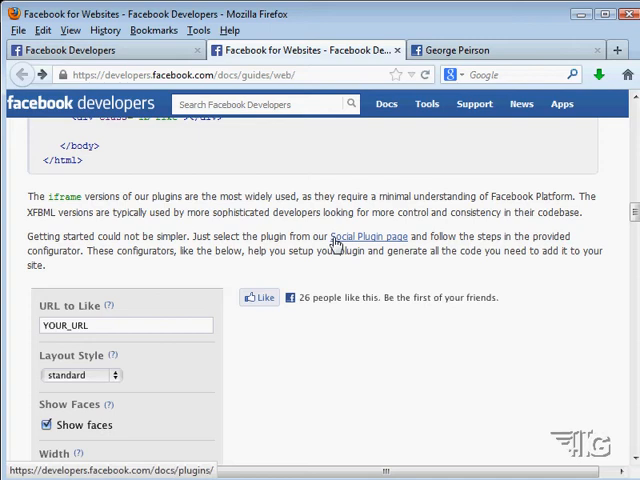
mouse_move(356, 236)
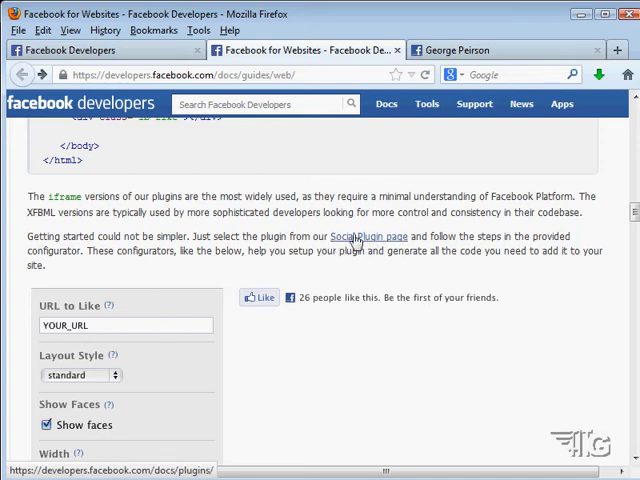
mouse_move(372, 240)
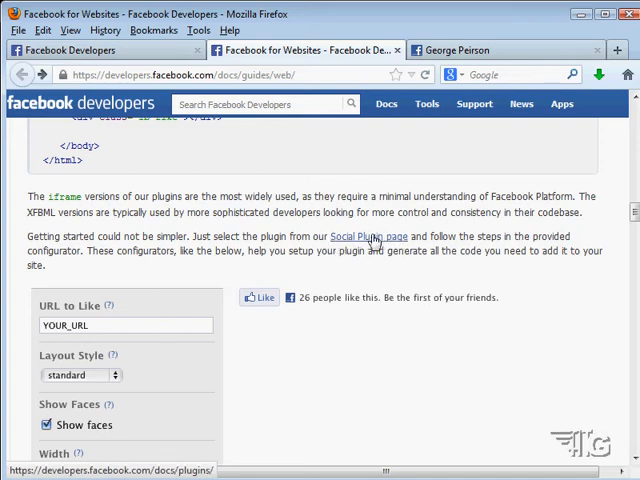
scroll("up", 3)
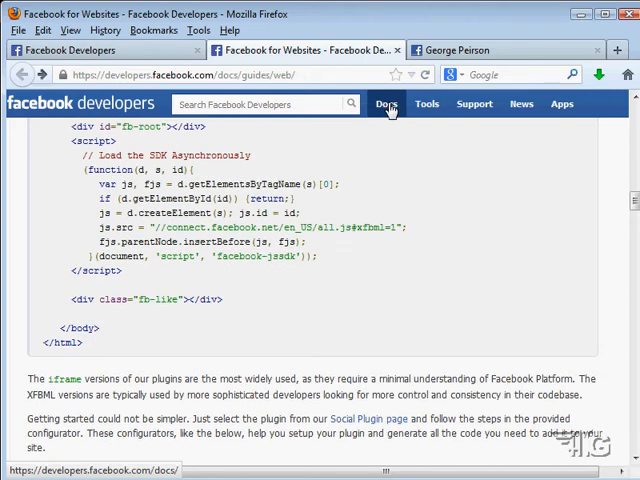
left_click(388, 104)
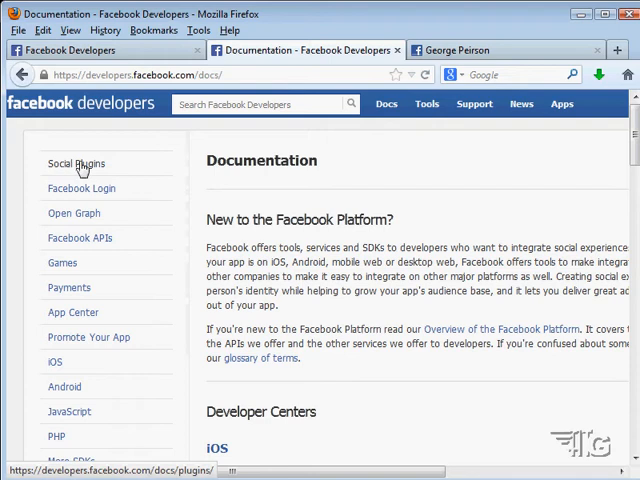
left_click(76, 164)
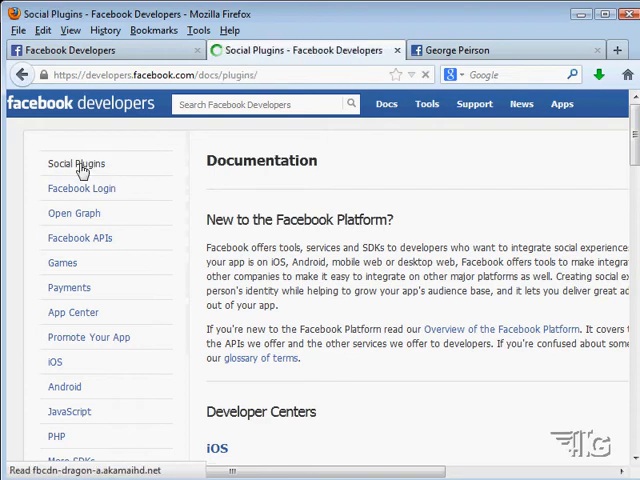
left_click(76, 164)
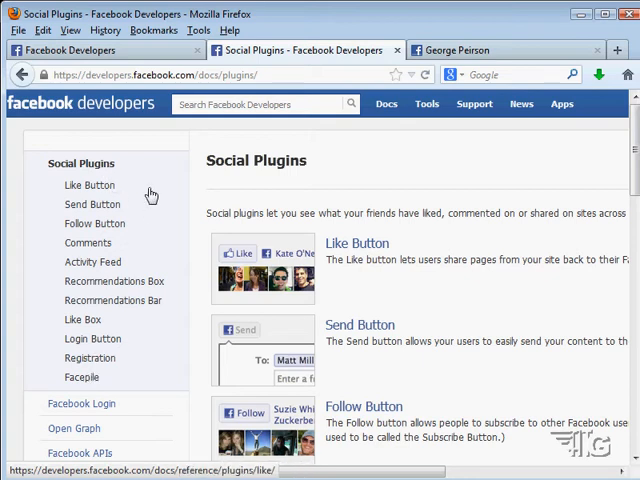
mouse_move(108, 196)
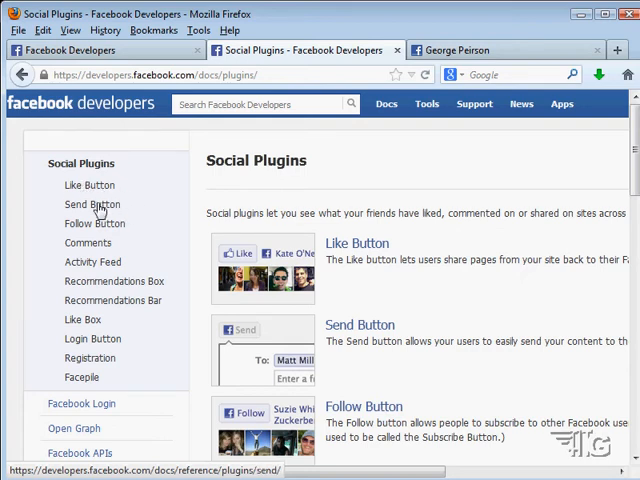
mouse_move(96, 224)
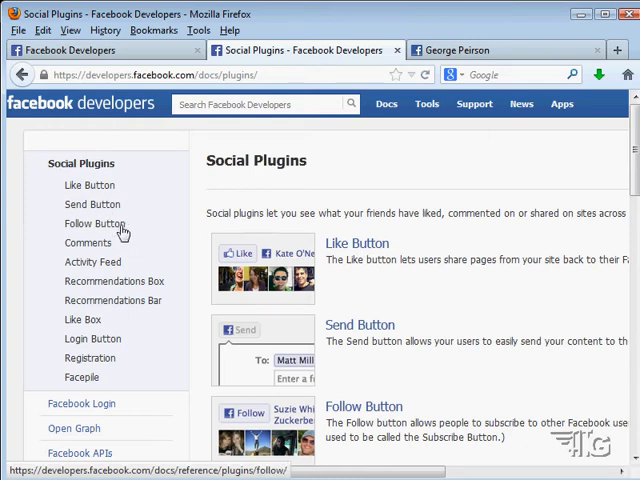
mouse_move(136, 252)
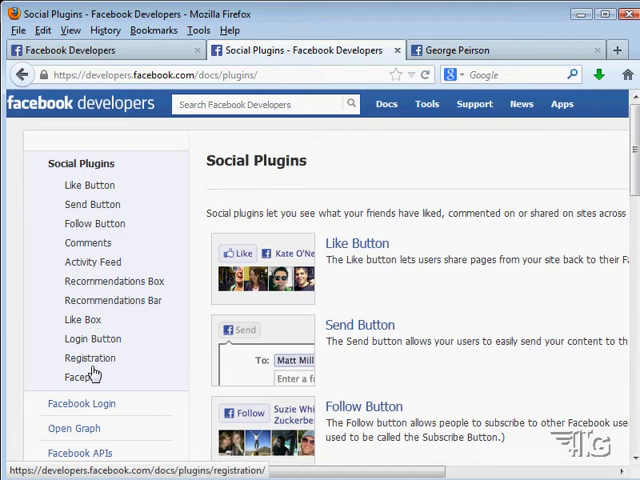
mouse_move(196, 188)
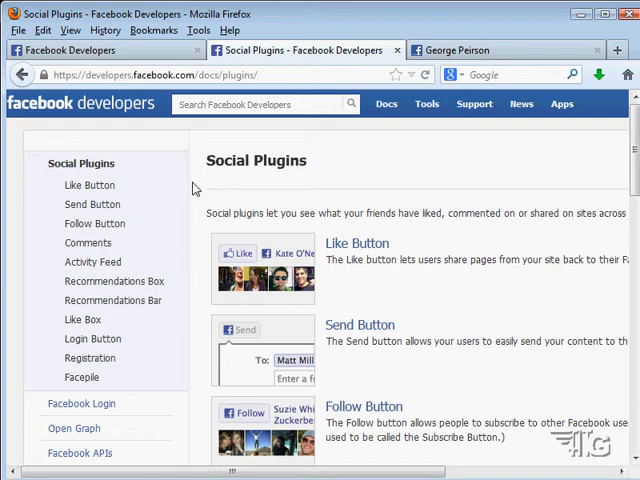
mouse_move(220, 204)
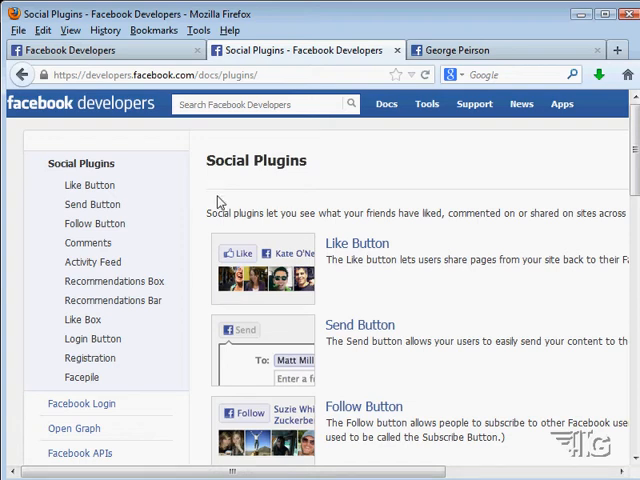
scroll("right", 3)
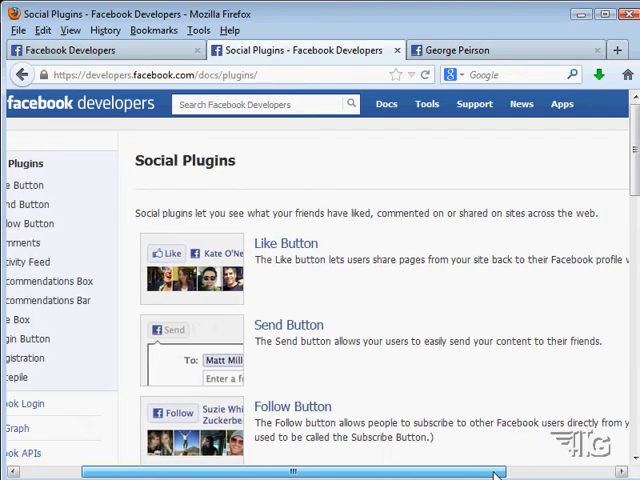
left_click_drag(496, 472, 536, 472)
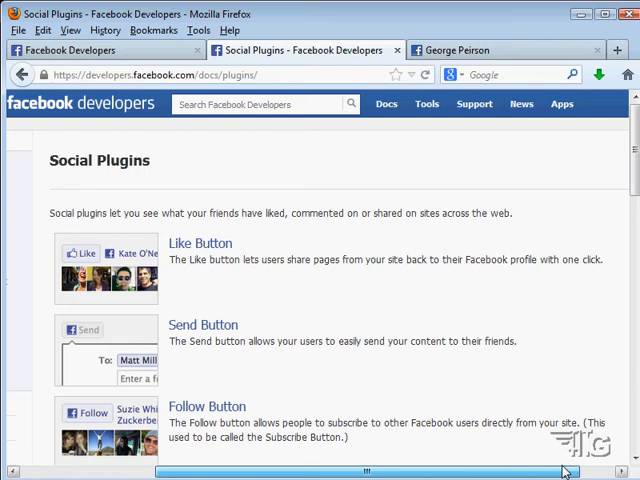
scroll("down", 3)
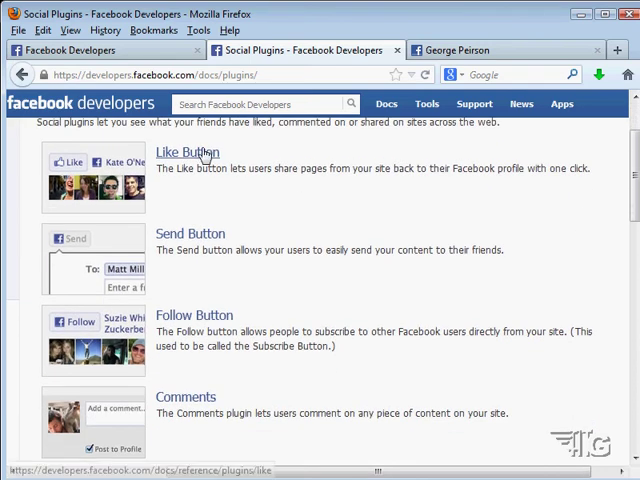
scroll("down", 3)
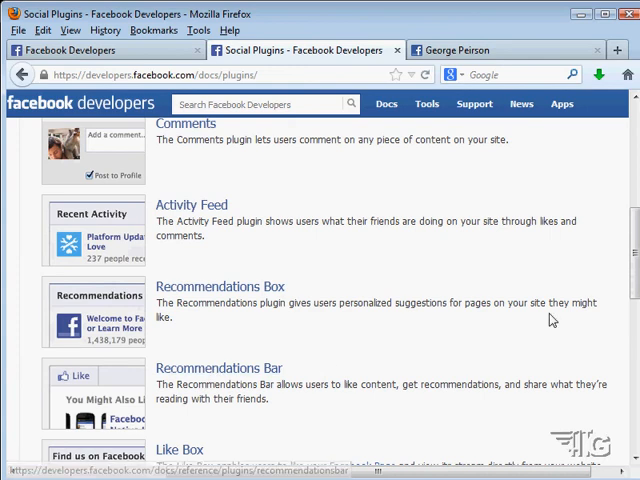
scroll("down", 3)
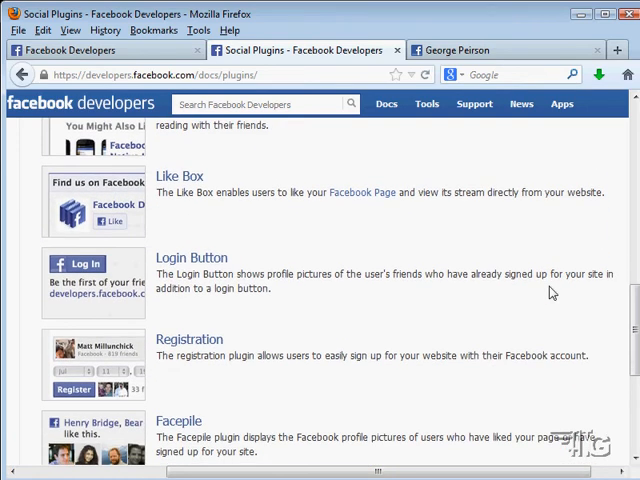
scroll("up", 3)
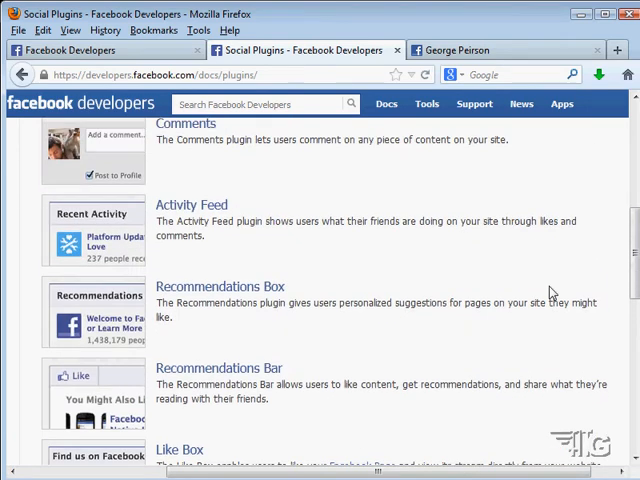
scroll("up", 3)
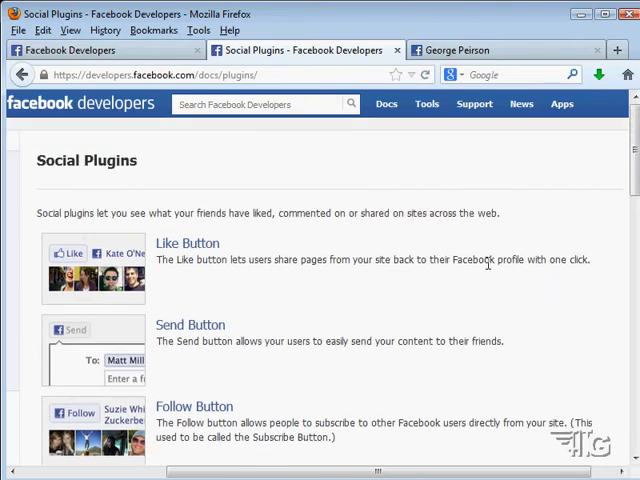
Open the Like Button plugin documentation and scroll down to its configurator form.
left_click(186, 244)
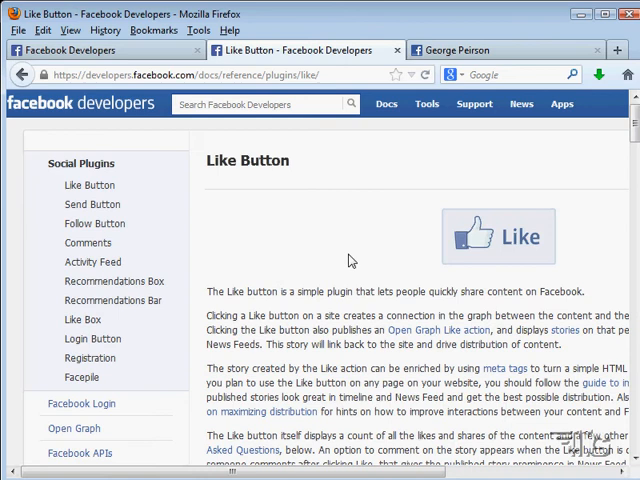
mouse_move(388, 220)
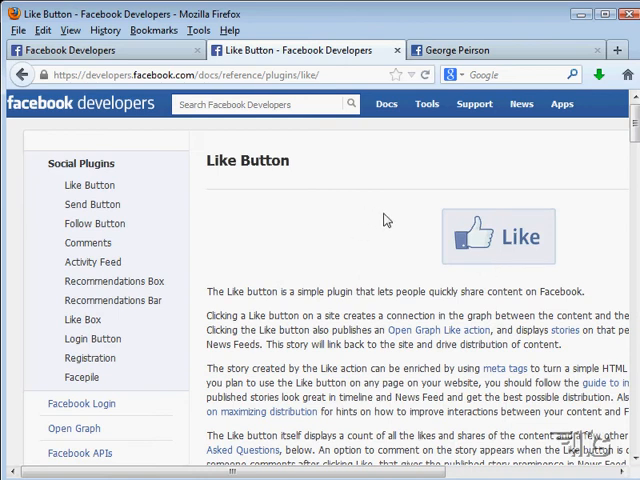
scroll("down", 3)
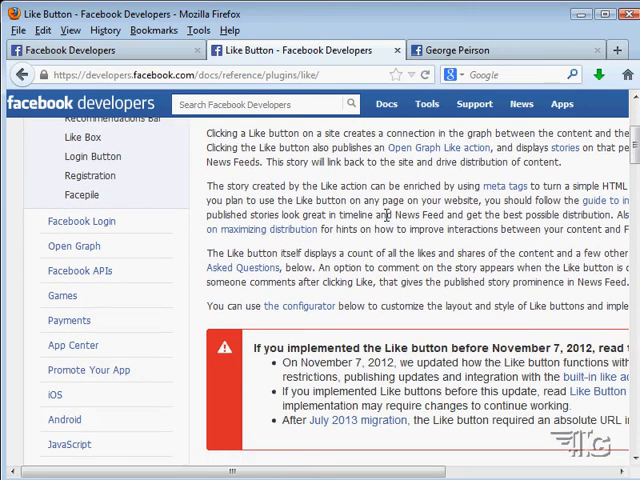
scroll("down", 3)
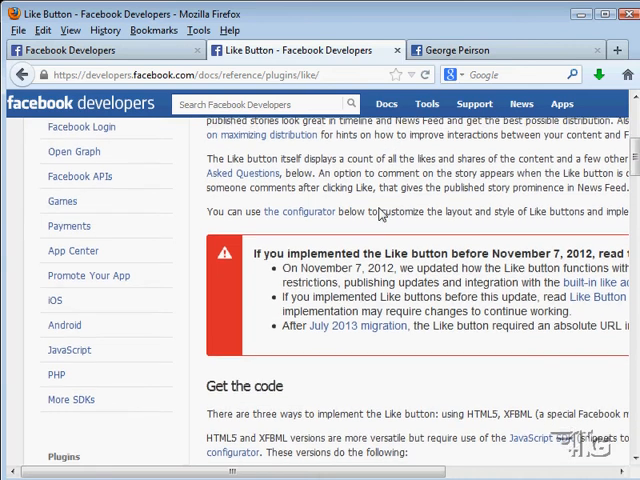
scroll("down", 3)
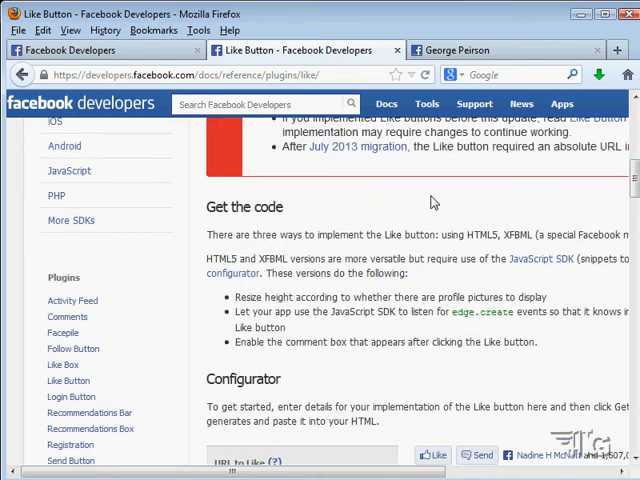
scroll("down", 3)
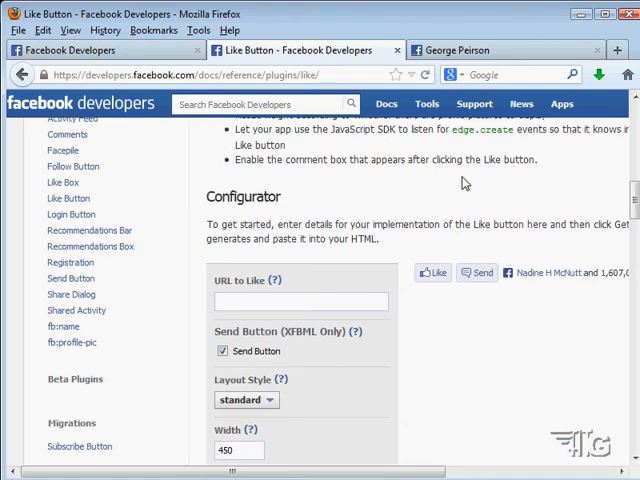
scroll("down", 3)
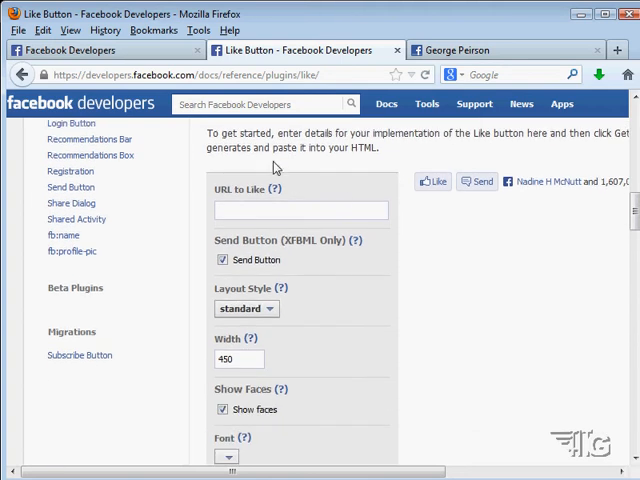
scroll("up", 3)
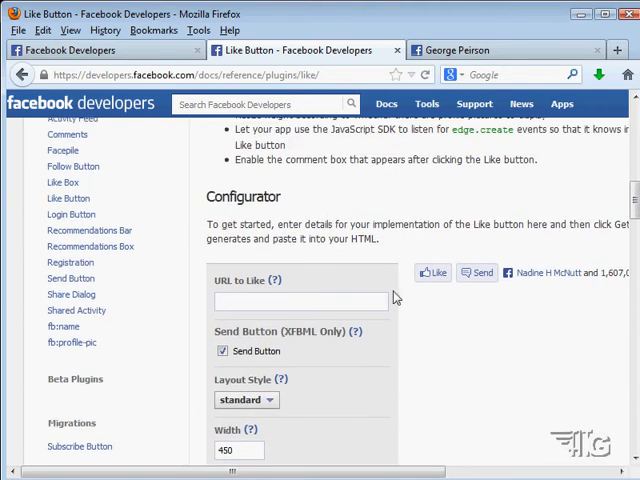
scroll("down", 3)
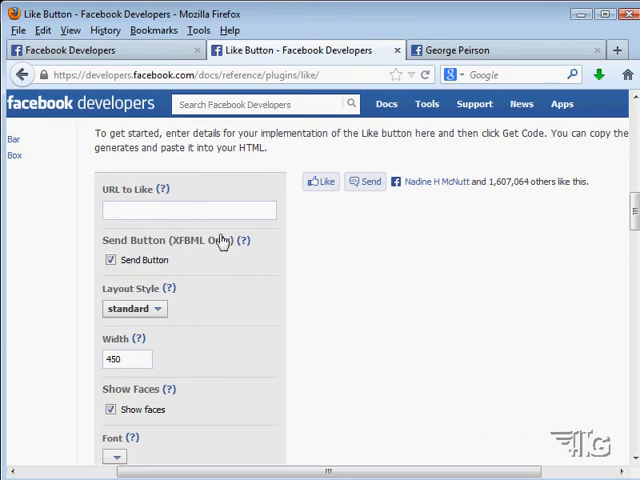
Enter georgepeirson.com as the URL to Like.
left_click(188, 210)
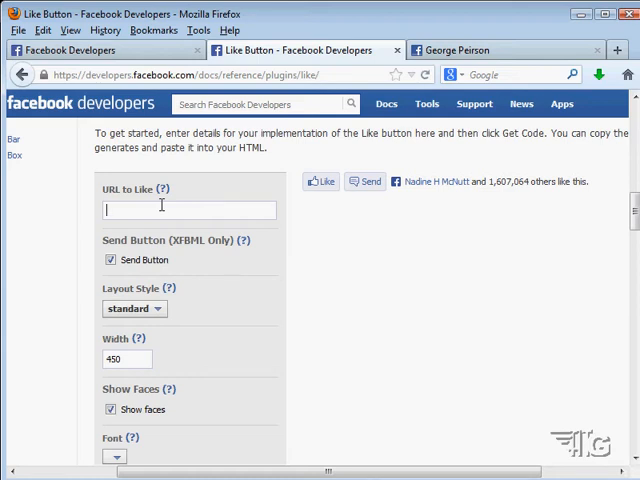
type("georgepeirson")
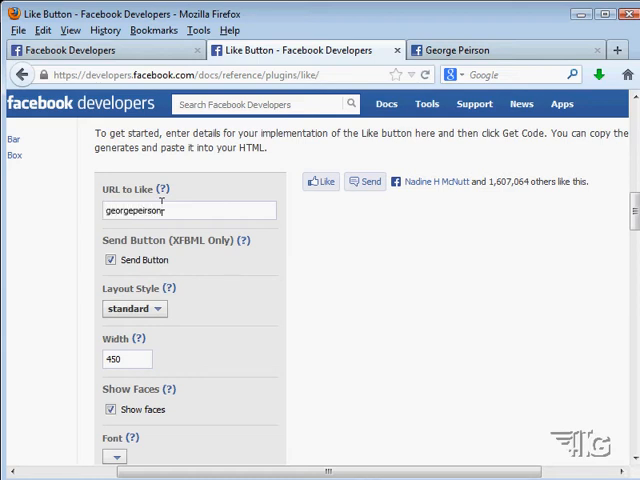
type(".com")
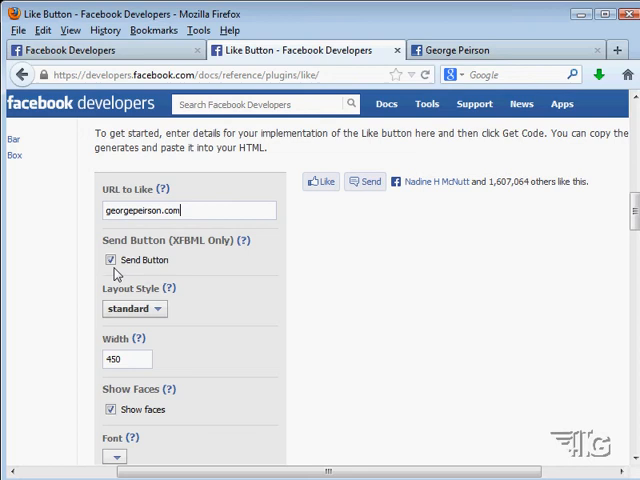
mouse_move(368, 184)
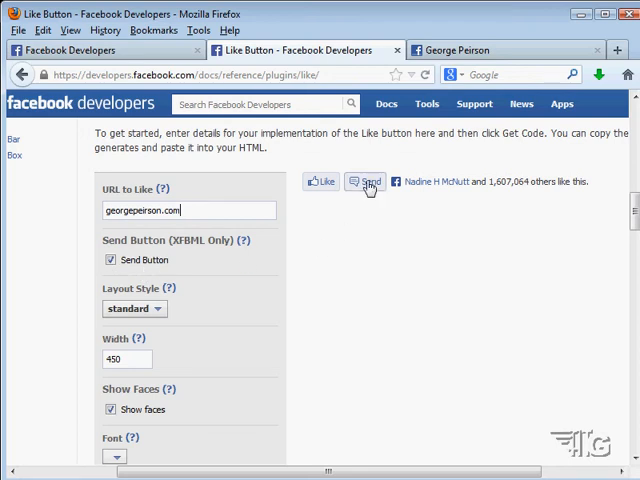
mouse_move(258, 280)
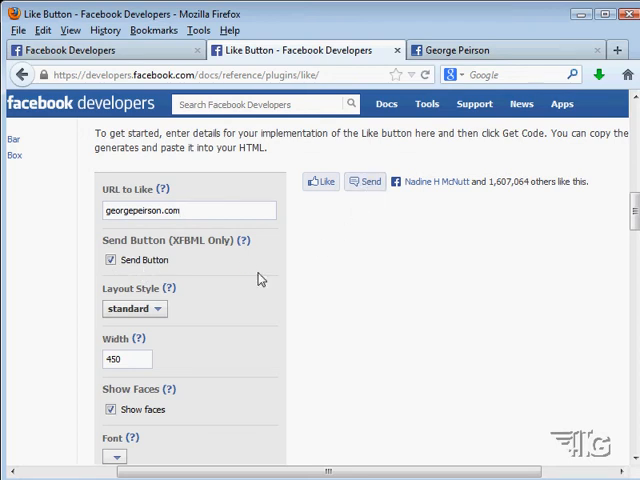
Preview the button_count and box_count layouts, then set Layout Style back to standard.
left_click(134, 308)
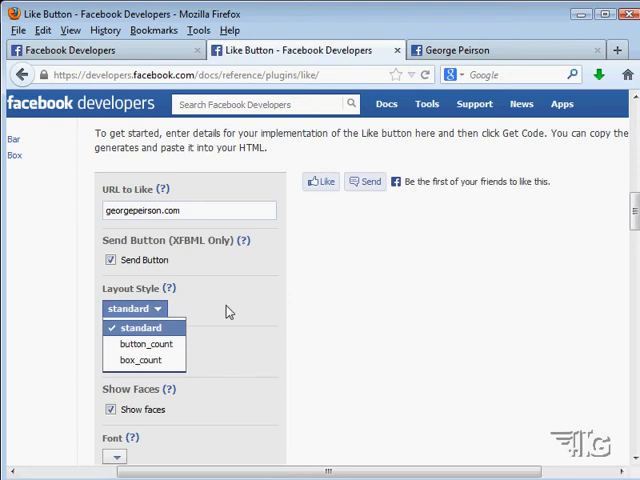
mouse_move(140, 344)
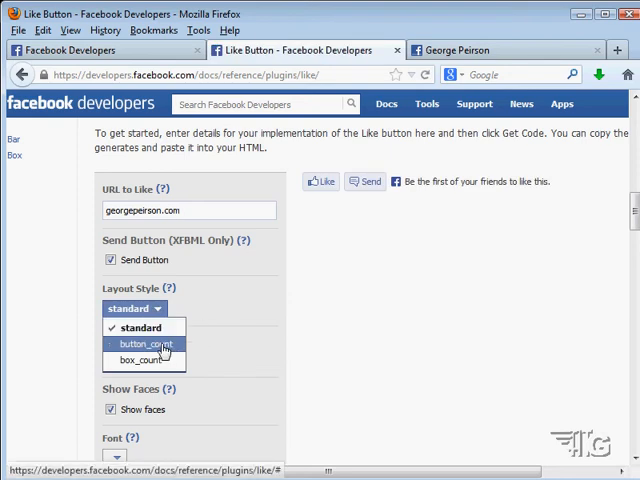
left_click(144, 344)
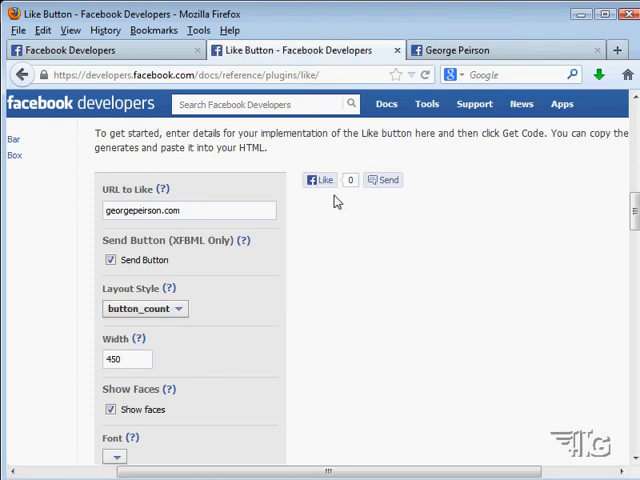
left_click(144, 308)
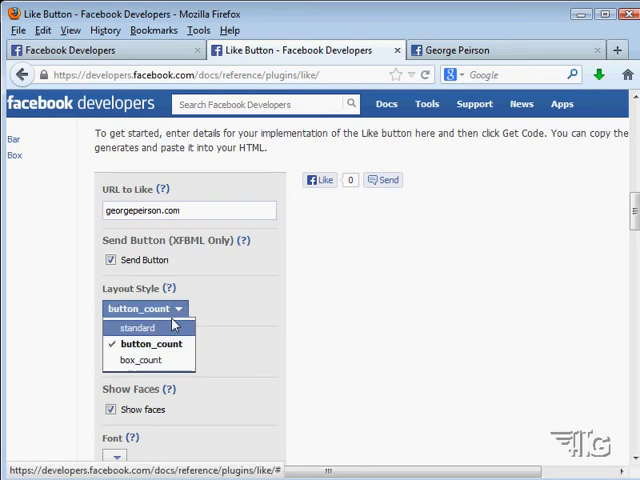
left_click(144, 360)
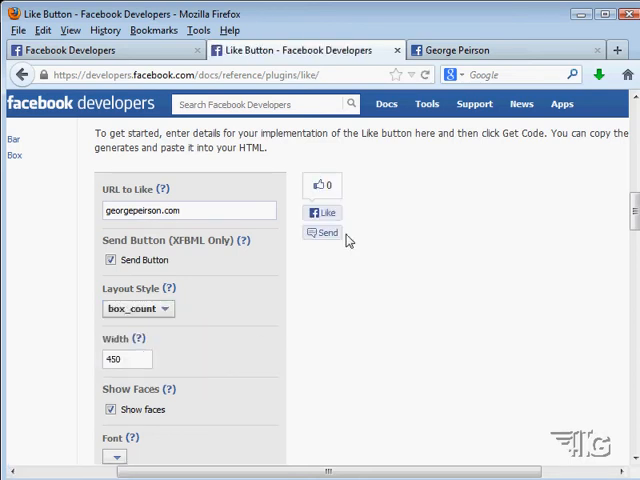
mouse_move(164, 328)
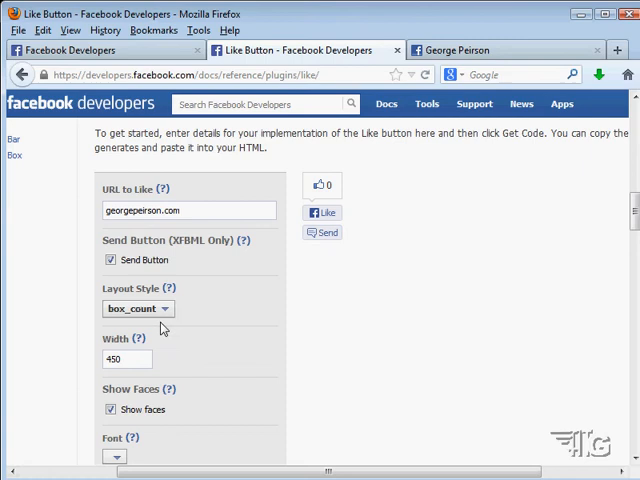
left_click(136, 308)
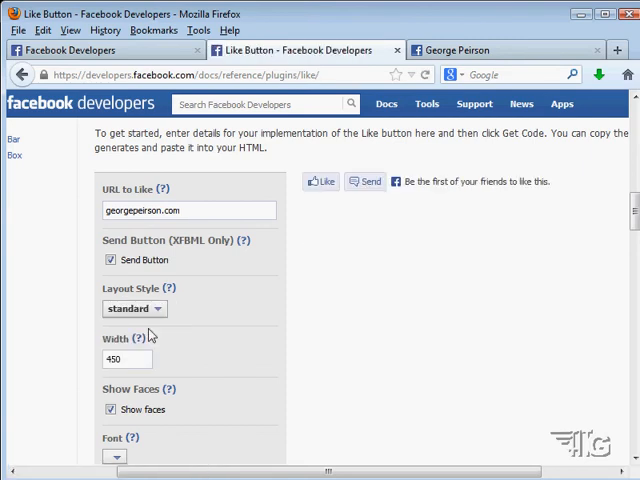
mouse_move(596, 158)
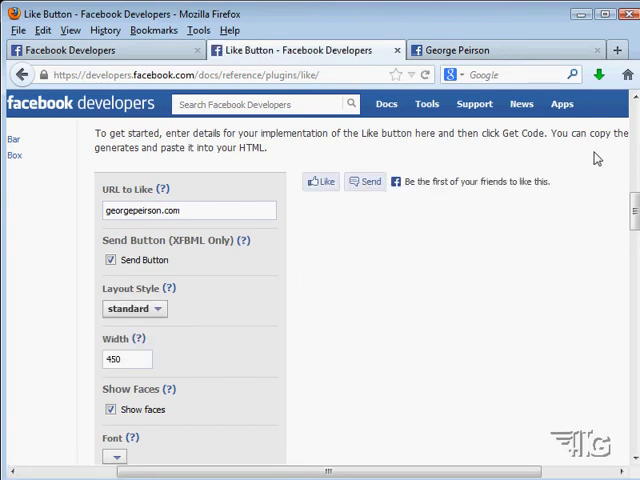
mouse_move(500, 224)
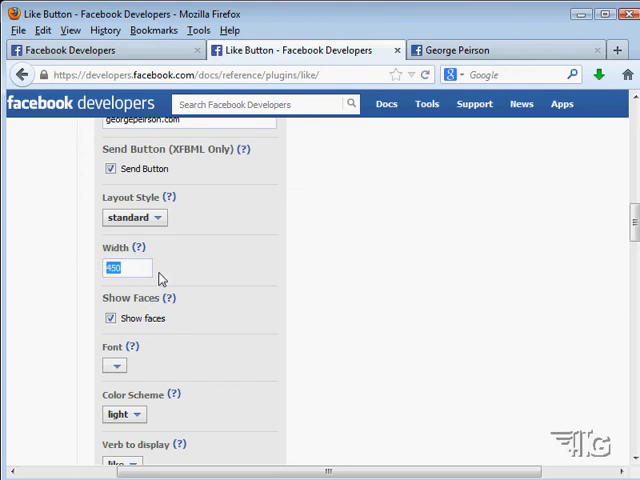
Scroll the configurator form to the Color Scheme setting with light and dark choices.
scroll("up", 3)
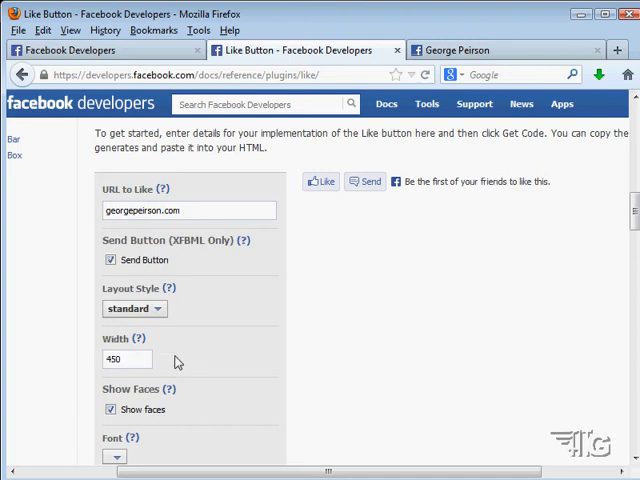
mouse_move(246, 340)
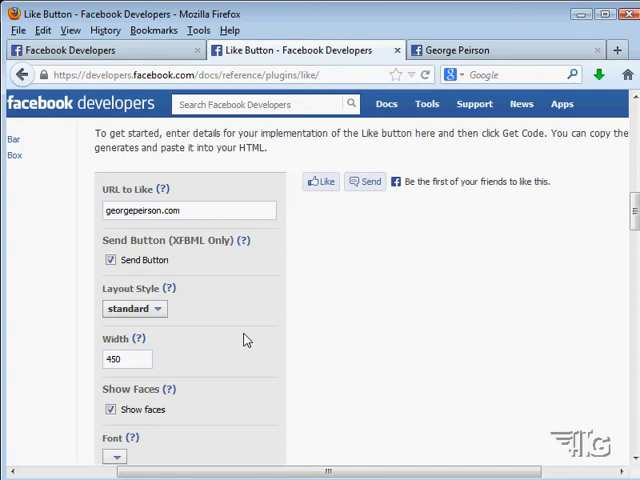
mouse_move(446, 212)
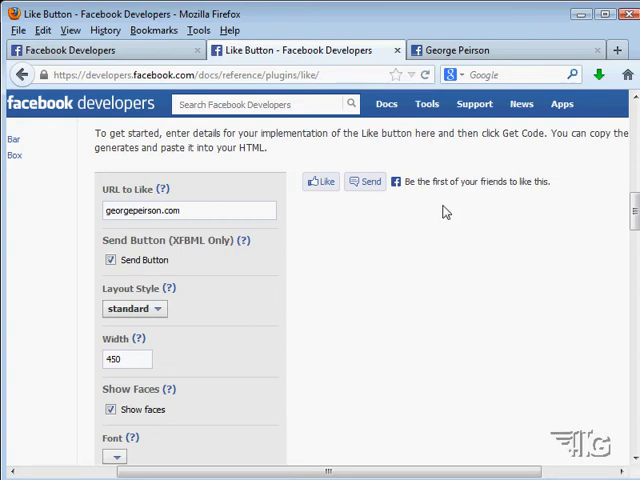
mouse_move(472, 210)
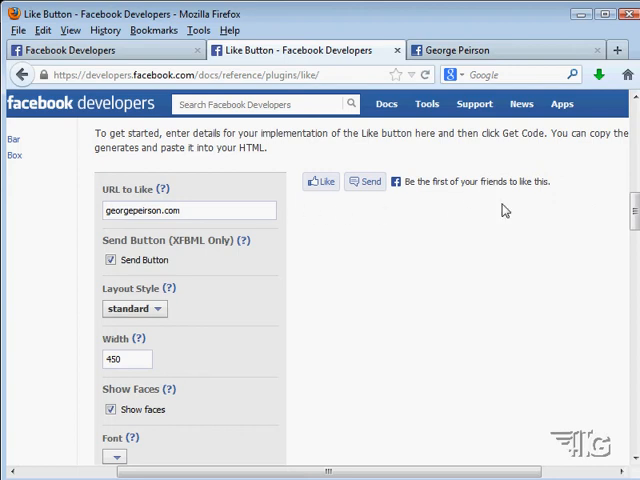
mouse_move(336, 300)
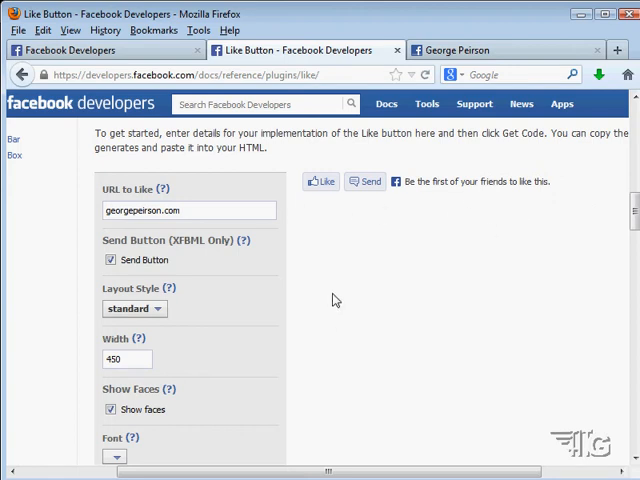
scroll("down", 3)
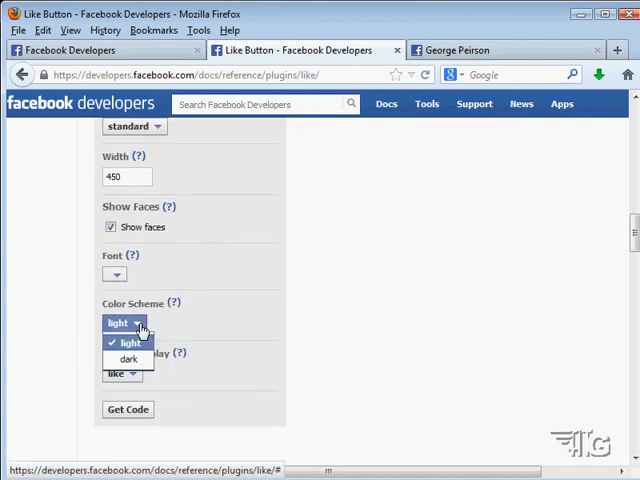
Preview the dark colour scheme, return to light, review the verb choices and reach Get Code.
left_click(130, 360)
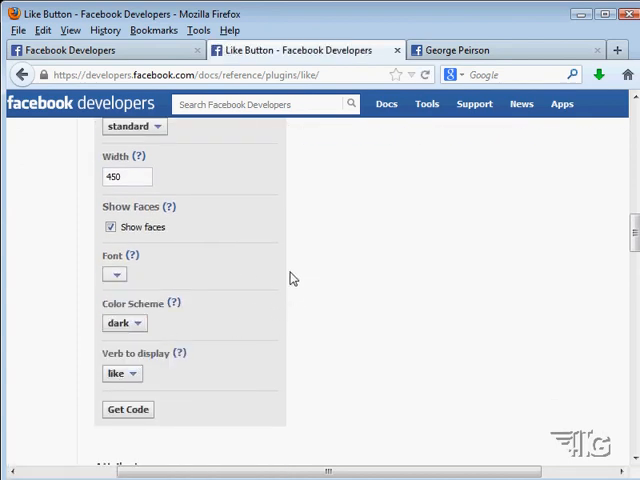
scroll("up", 3)
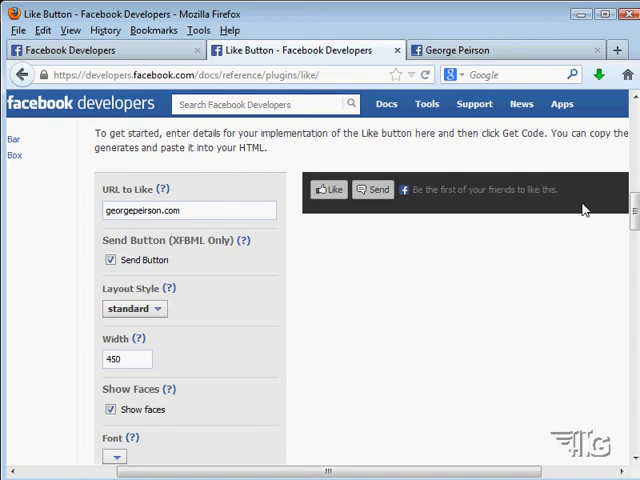
scroll("down", 3)
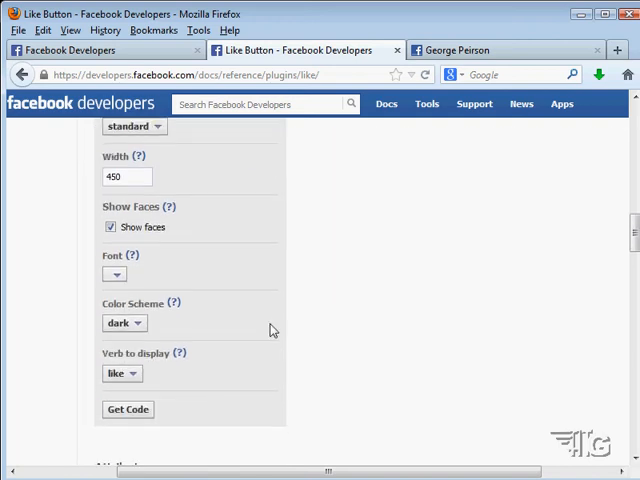
left_click(124, 324)
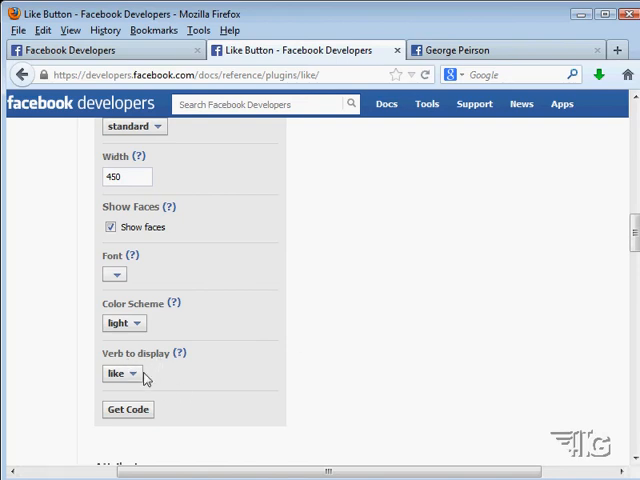
left_click(122, 372)
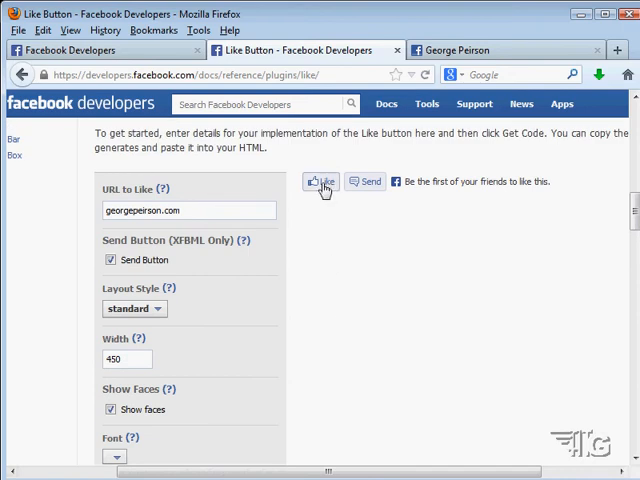
scroll("down", 3)
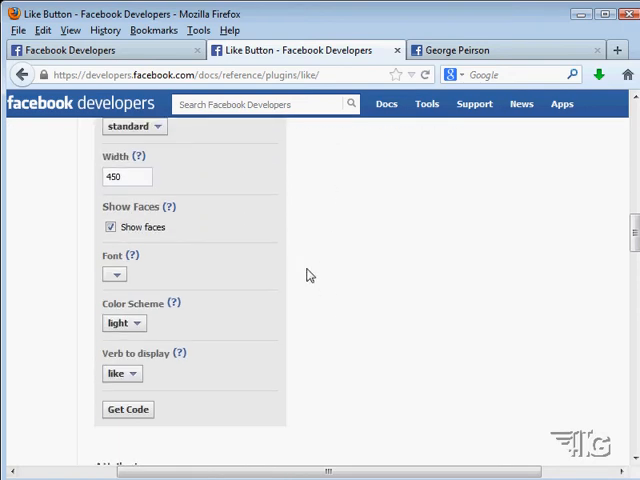
mouse_move(150, 150)
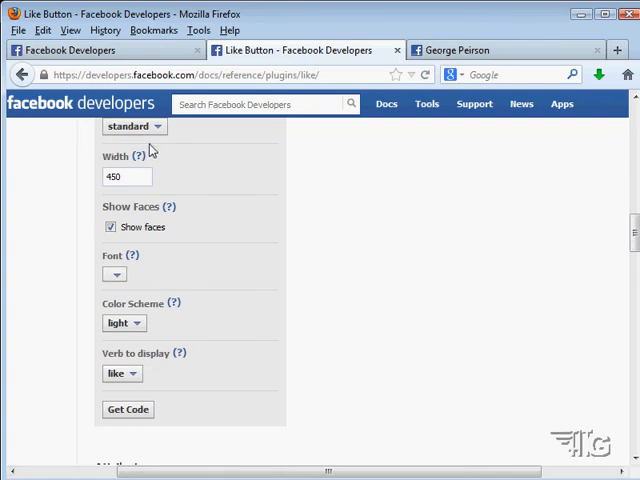
scroll("down", 3)
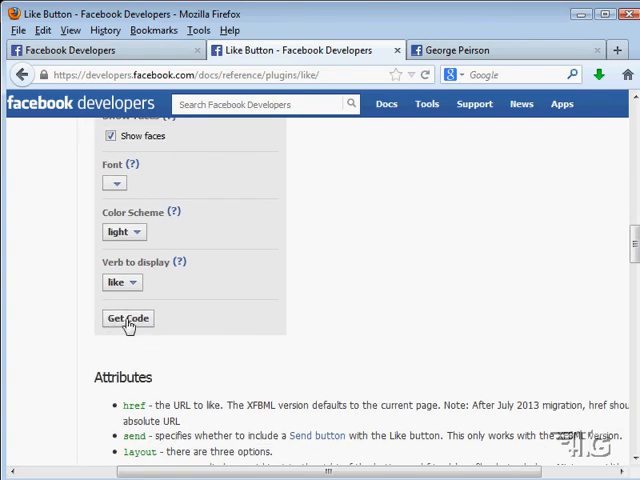
left_click(128, 318)
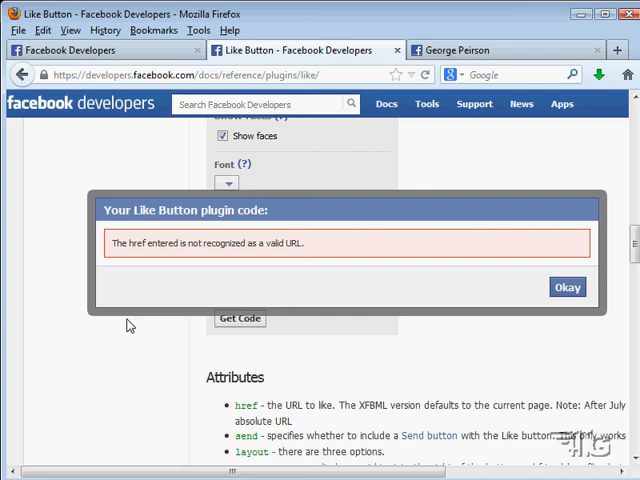
mouse_move(216, 262)
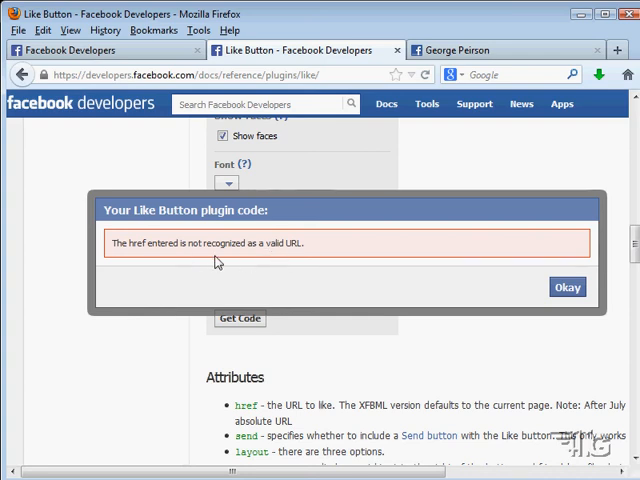
left_click(568, 288)
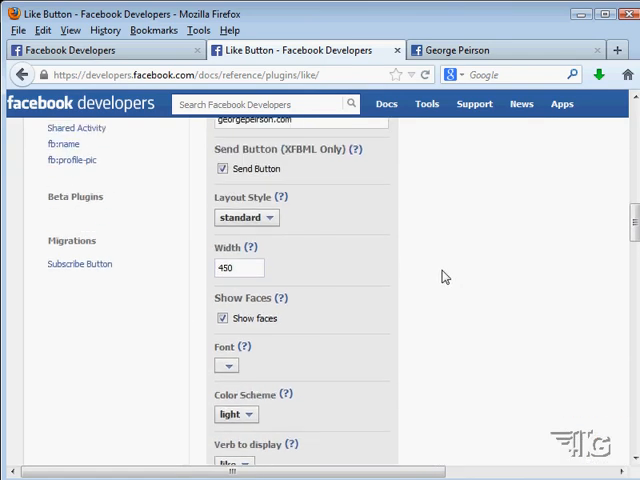
scroll("up", 3)
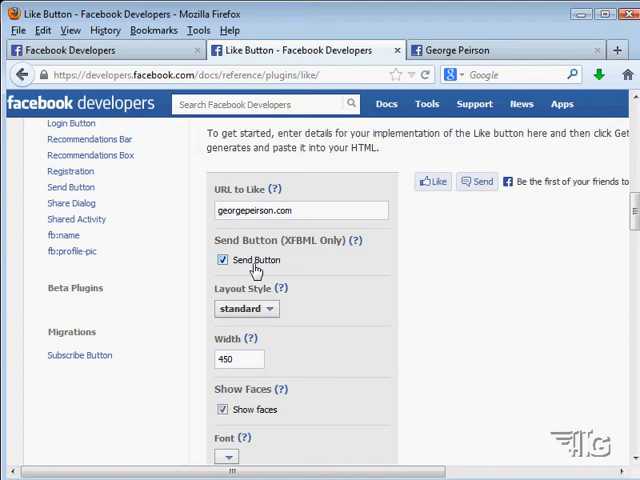
type("http://www.")
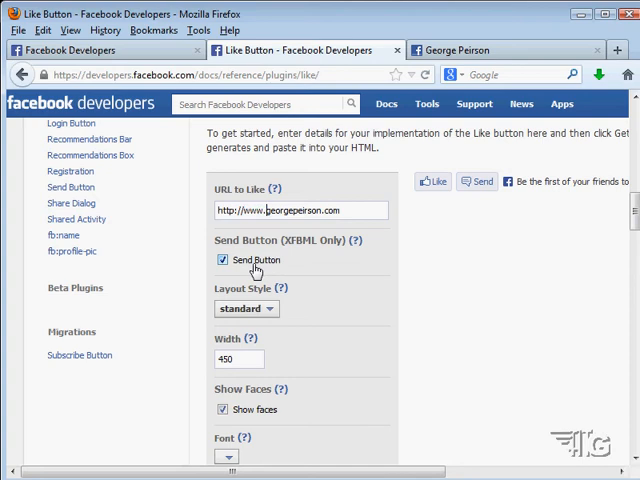
mouse_move(396, 246)
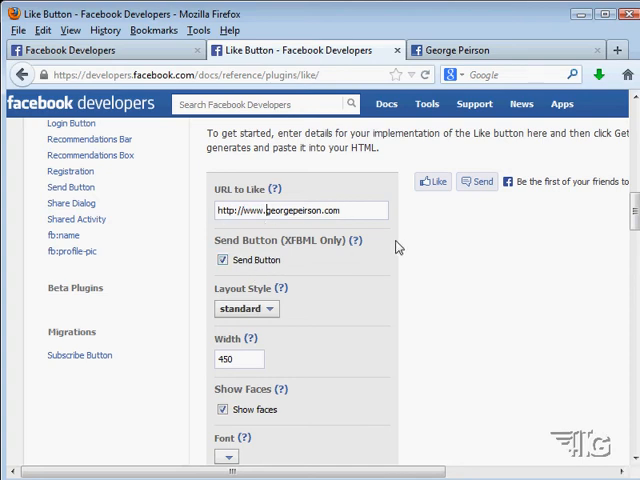
scroll("down", 3)
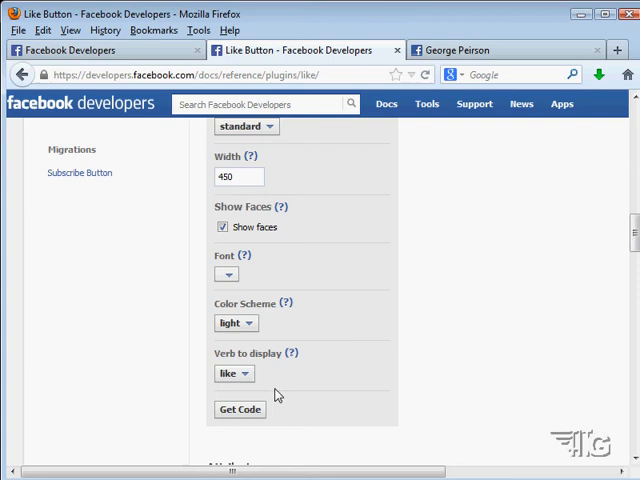
left_click(240, 410)
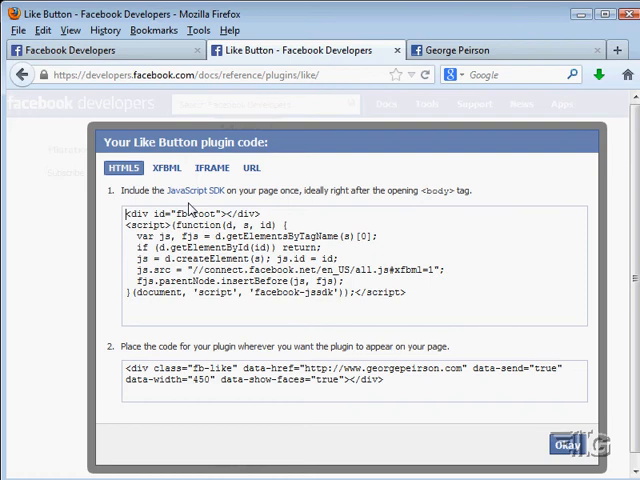
mouse_move(208, 224)
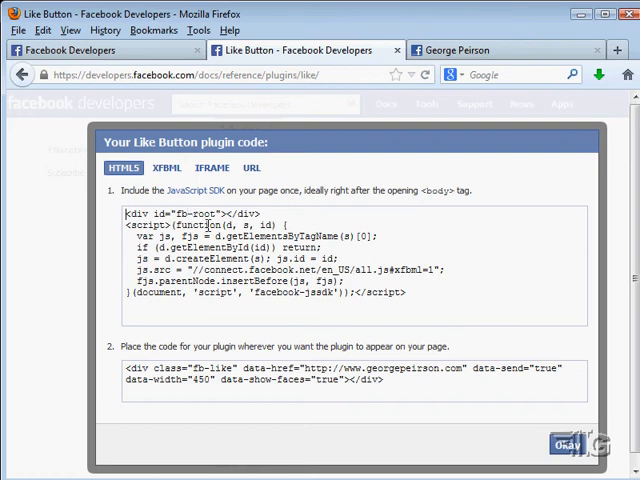
mouse_move(288, 156)
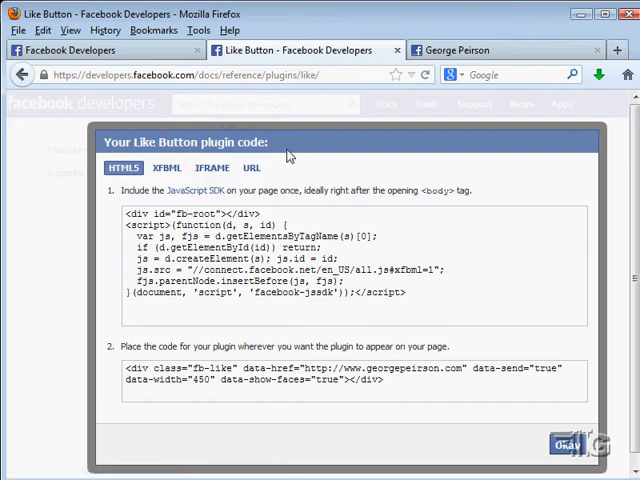
mouse_move(302, 162)
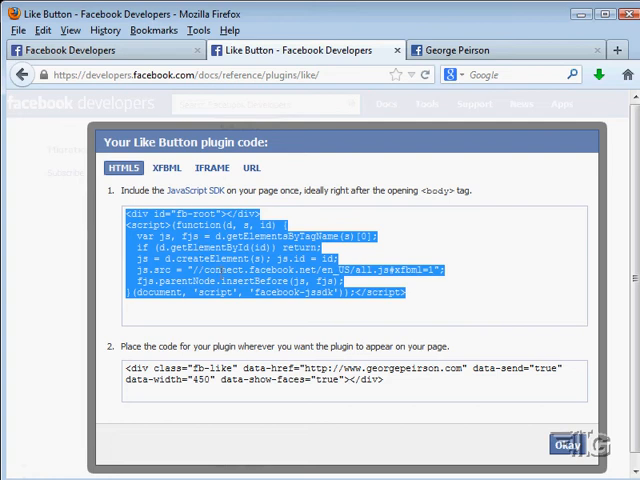
mouse_move(384, 208)
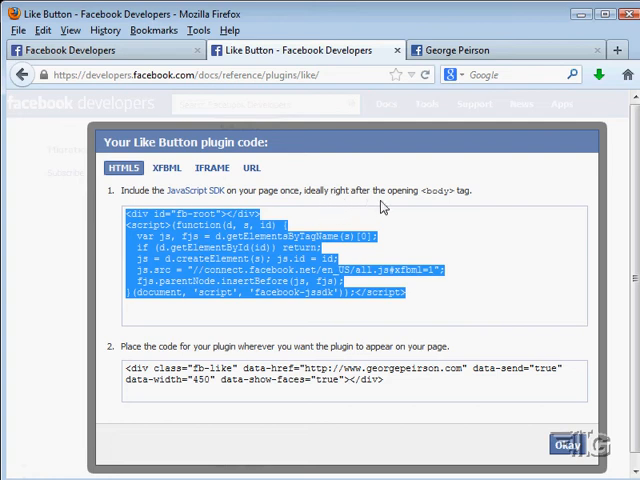
mouse_move(384, 208)
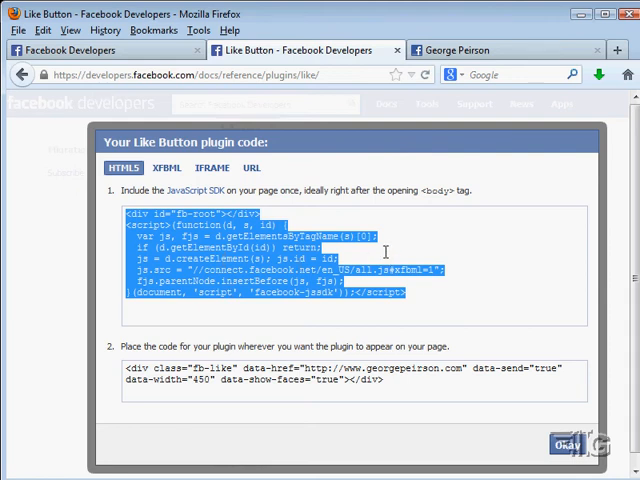
mouse_move(384, 388)
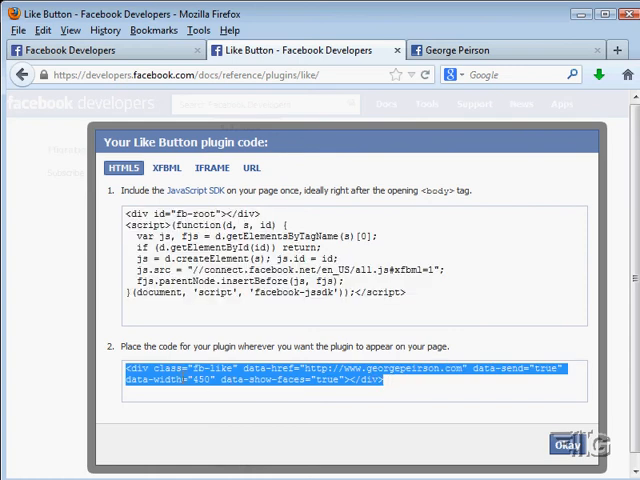
Switch the plugin code dialog to the XFBML tab.
left_click(168, 168)
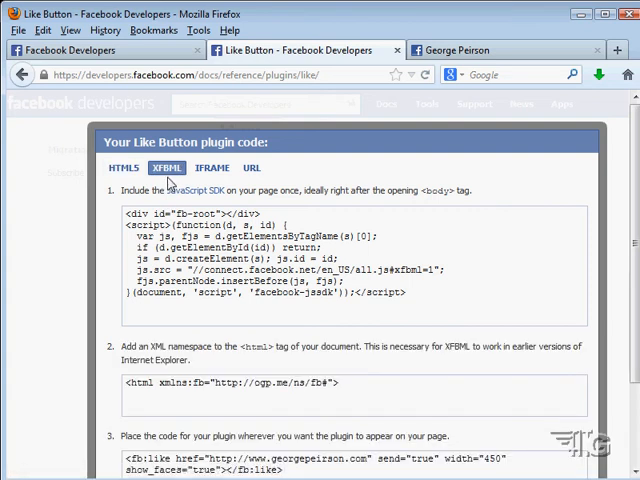
Dismiss the no-iframe message, uncheck Send Button, and regenerate the Like button code.
left_click(212, 168)
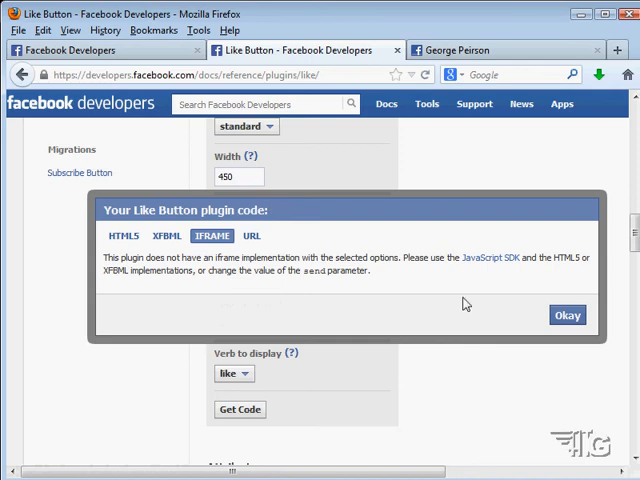
left_click(566, 316)
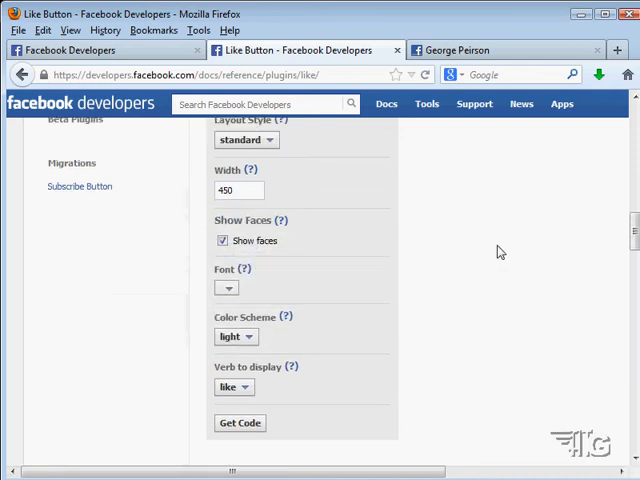
scroll("up", 3)
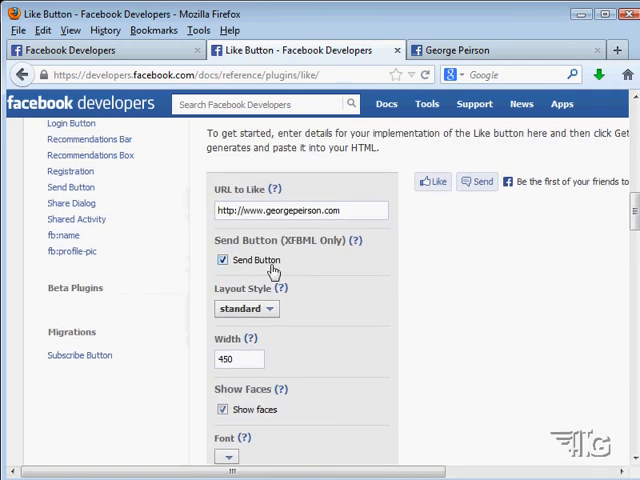
left_click(222, 260)
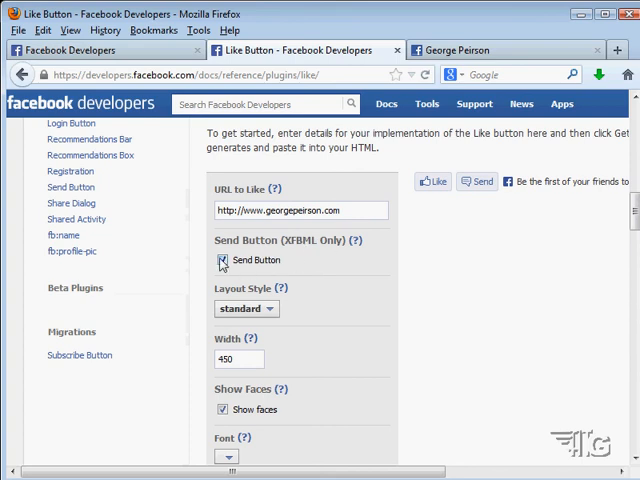
left_click(222, 260)
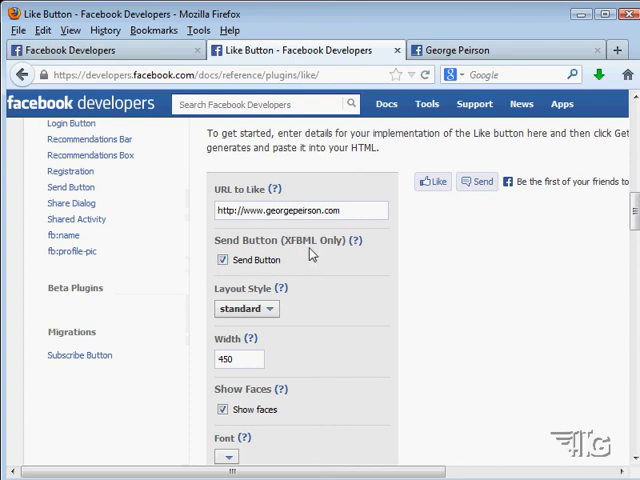
left_click(224, 260)
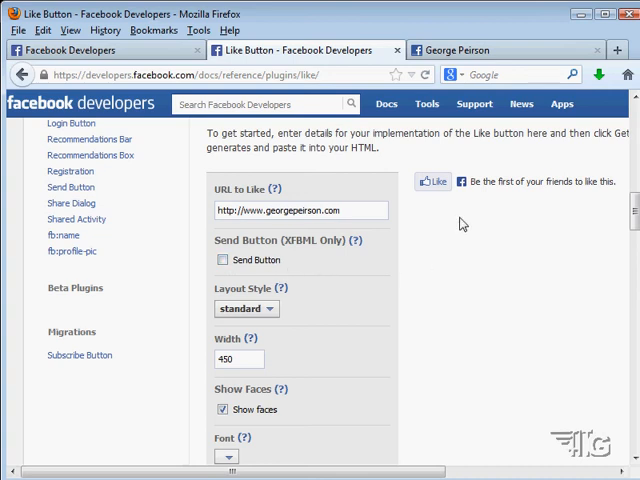
scroll("down", 3)
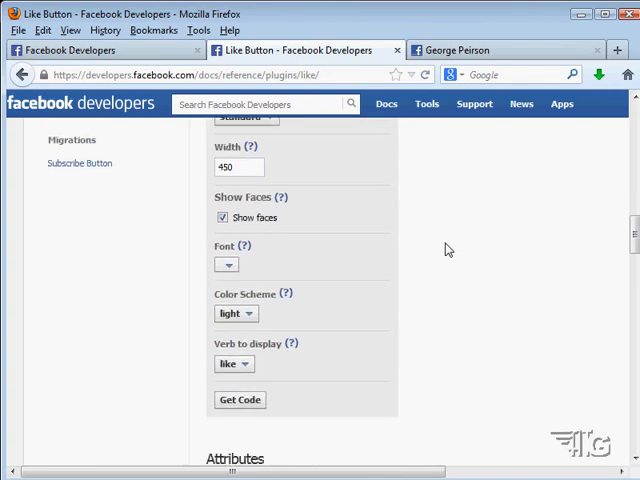
left_click(240, 400)
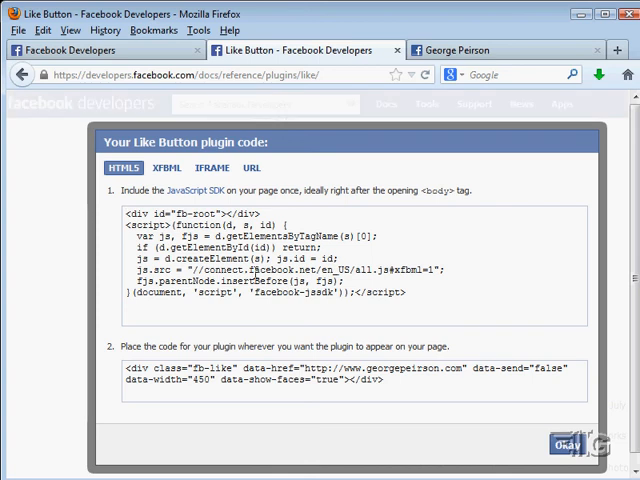
Switch to the IFRAME code and copy the Like button iframe code to the clipboard.
left_click(212, 216)
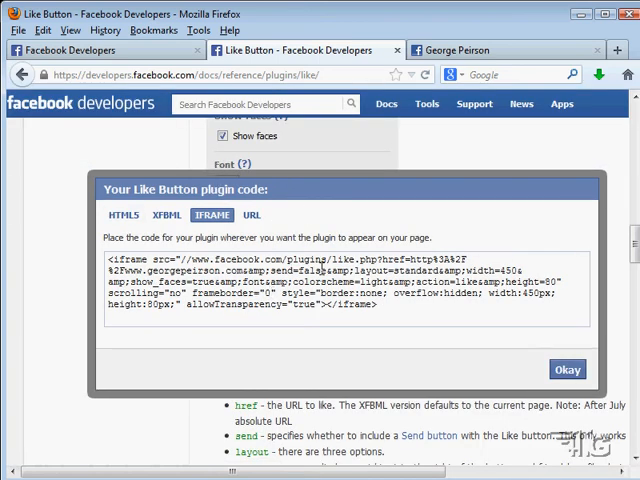
mouse_move(394, 308)
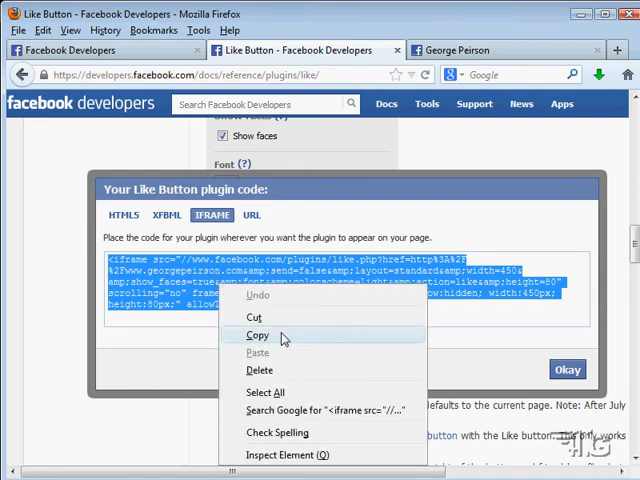
left_click(258, 336)
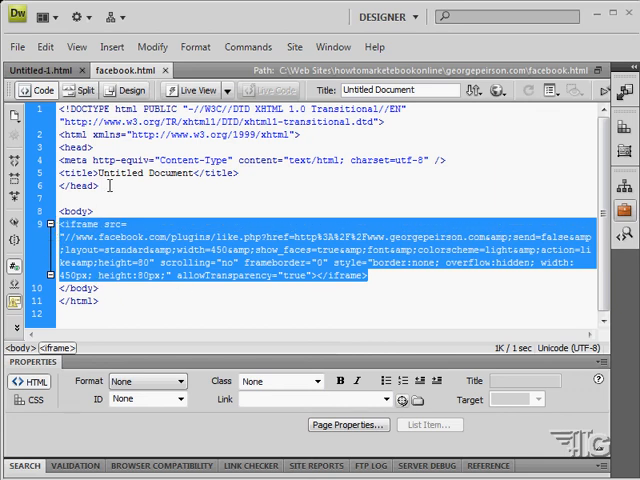
mouse_move(92, 246)
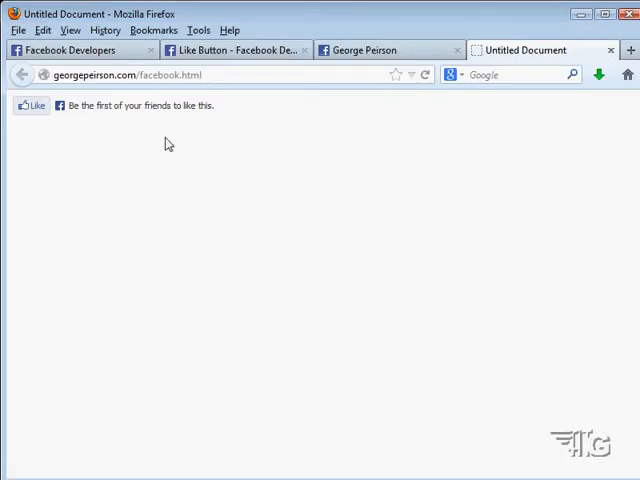
mouse_move(206, 132)
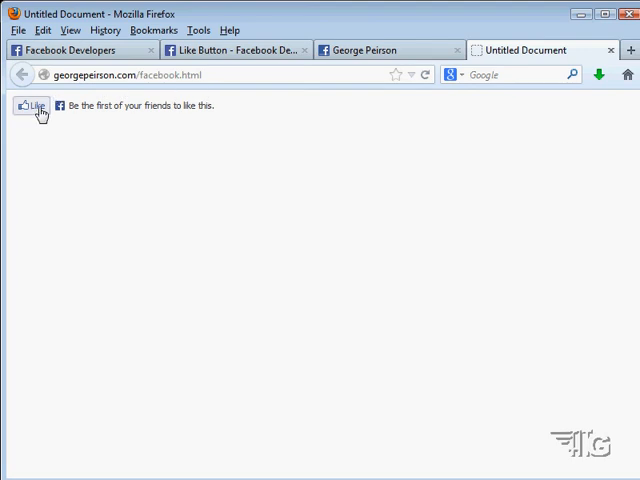
Like georgepearson.com/facebook.html so it shows 'You like this', then return to the Like Button docs.
left_click(34, 106)
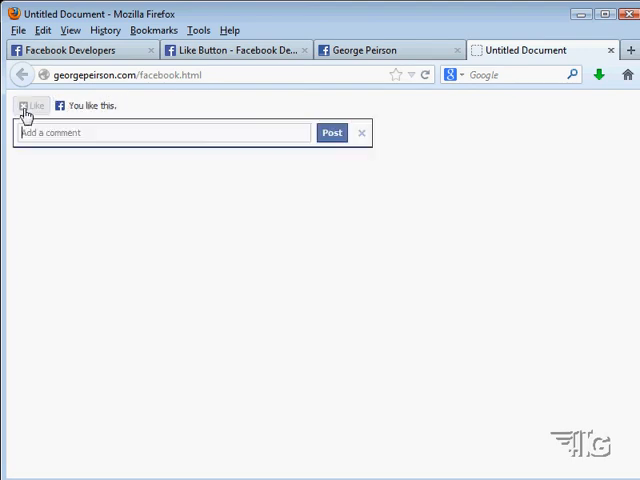
mouse_move(140, 132)
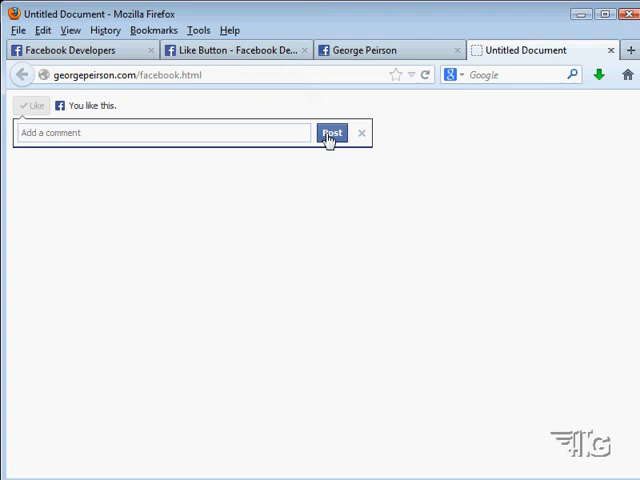
mouse_move(144, 126)
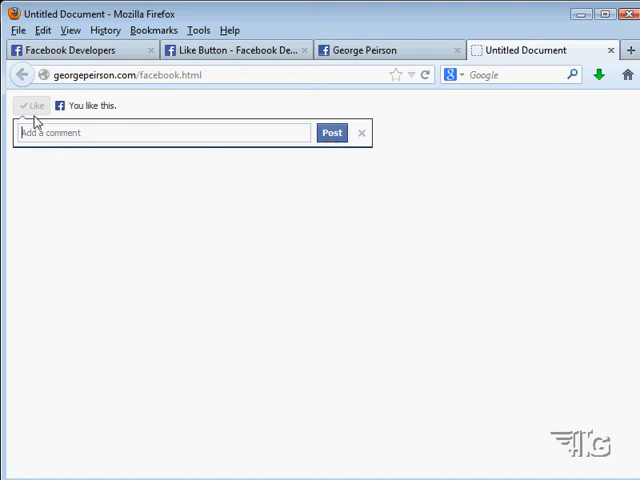
mouse_move(116, 124)
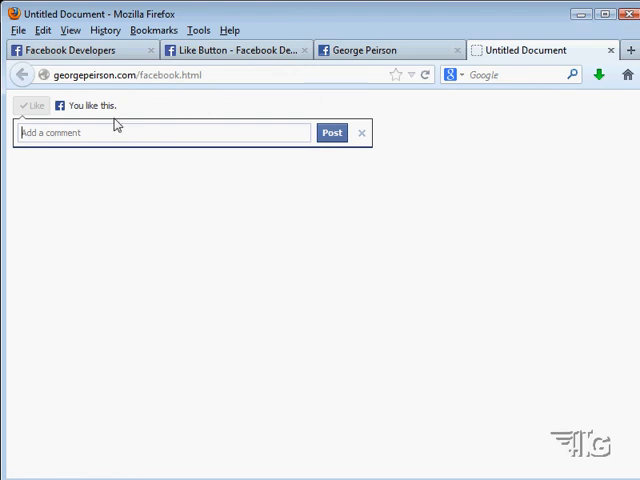
left_click(238, 50)
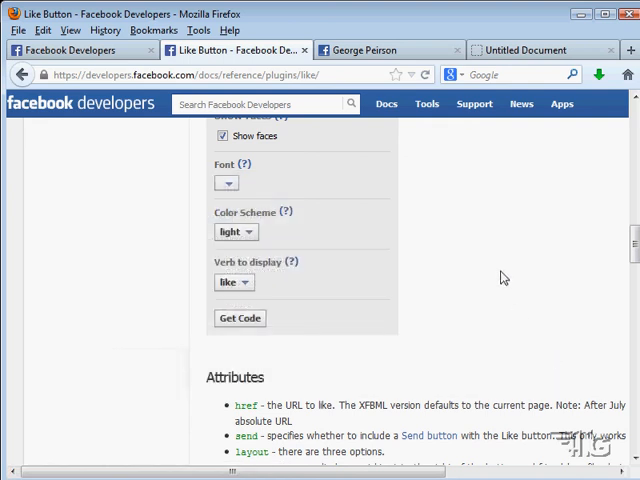
Re-check the Send Button option so the preview shows Like and Send together.
scroll("up", 3)
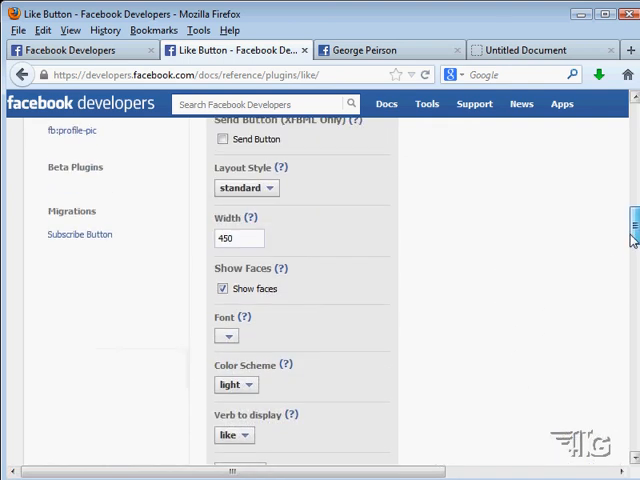
mouse_move(564, 256)
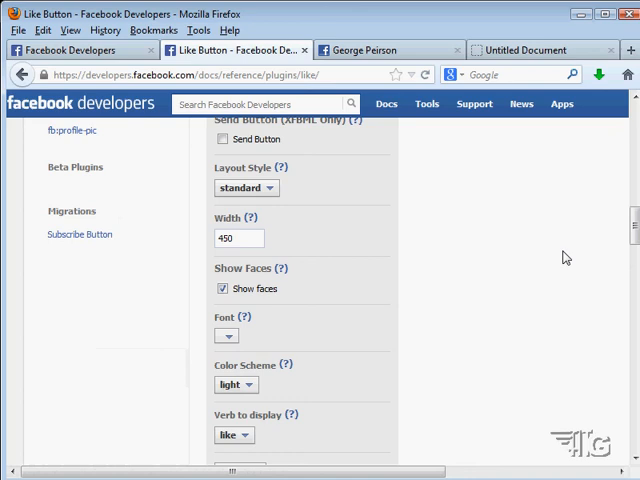
scroll("up", 3)
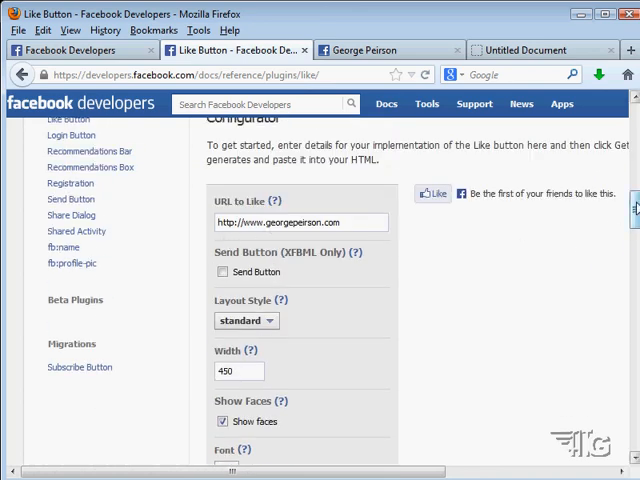
scroll("down", 3)
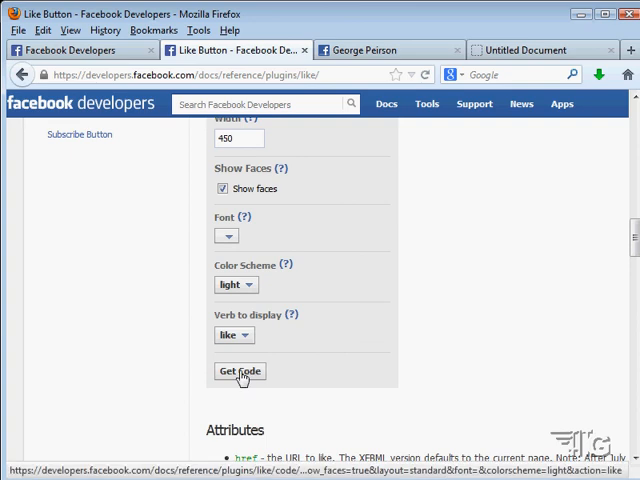
scroll("up", 3)
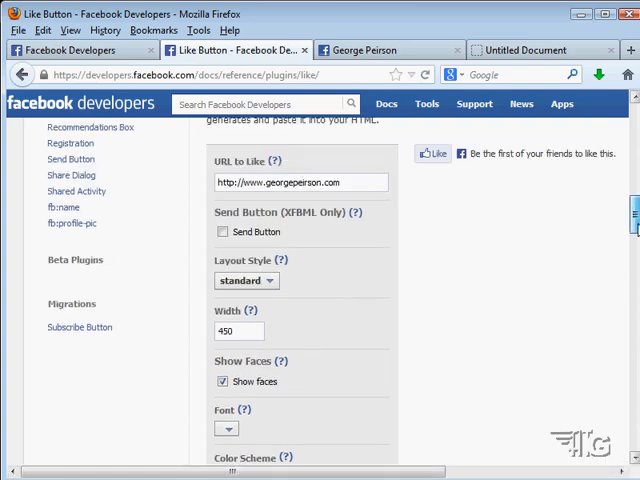
left_click(224, 238)
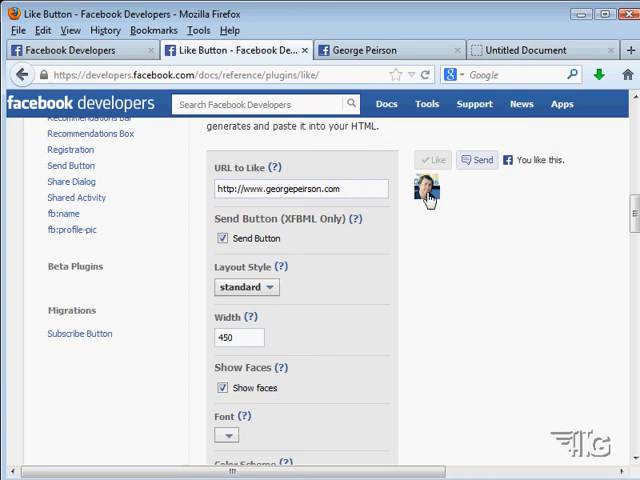
mouse_move(270, 396)
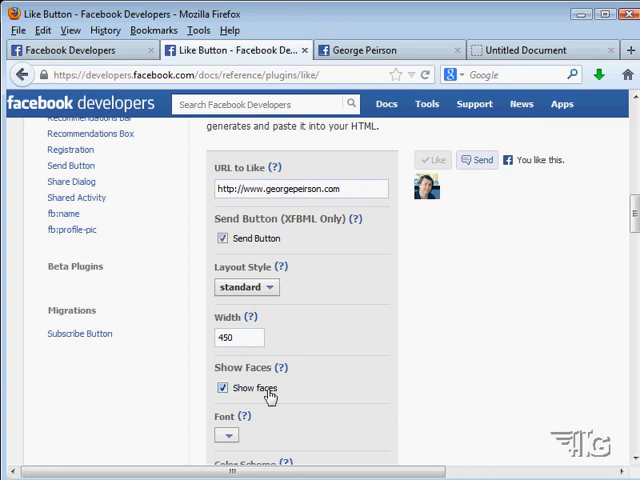
mouse_move(428, 188)
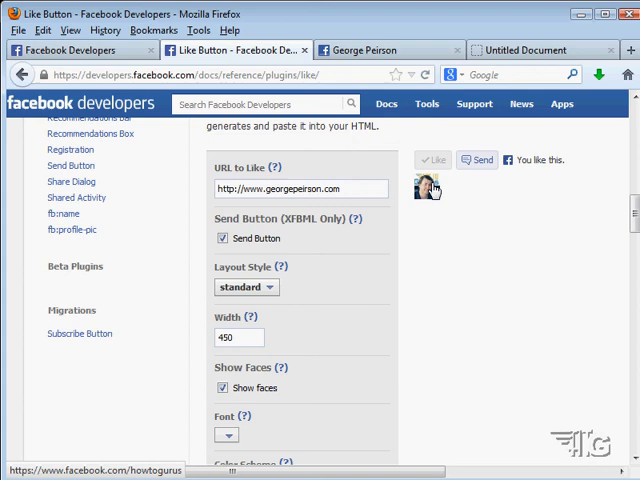
mouse_move(348, 332)
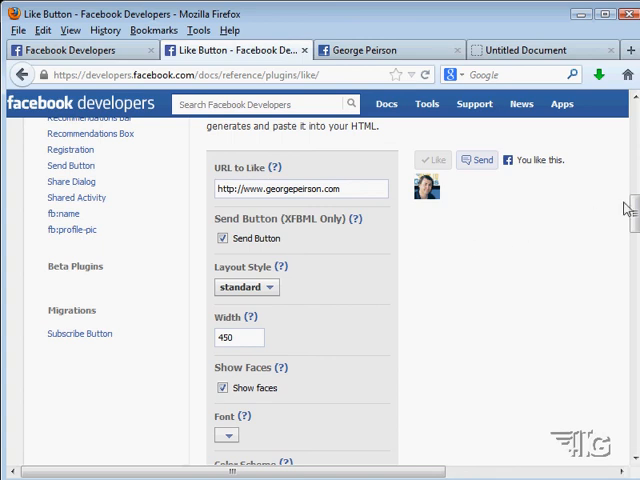
scroll("down", 3)
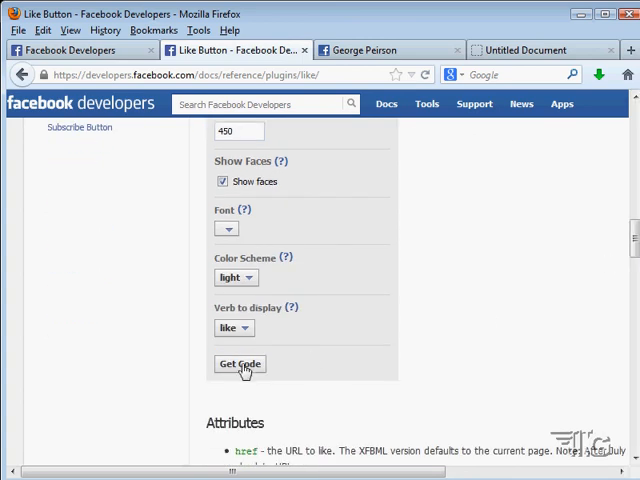
Get Code to regenerate the HTML5 snippet with data-send="true" and show-faces.
left_click(240, 364)
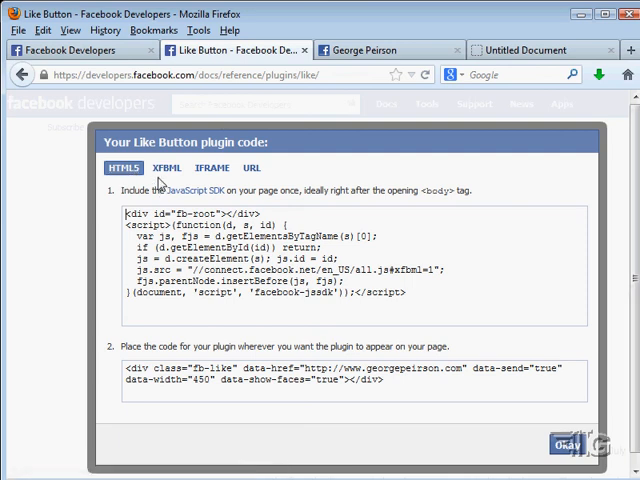
mouse_move(166, 168)
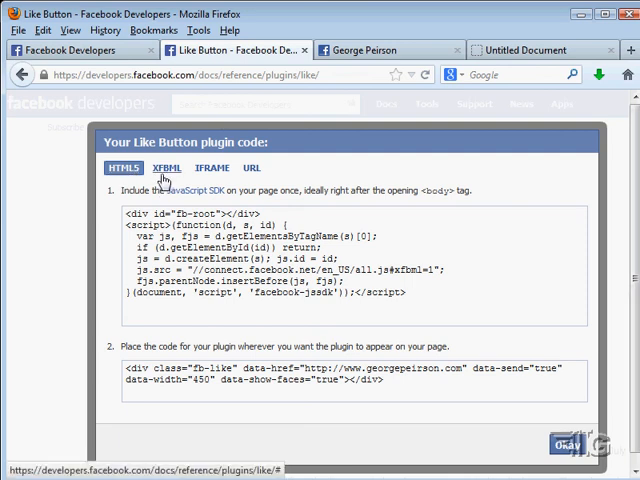